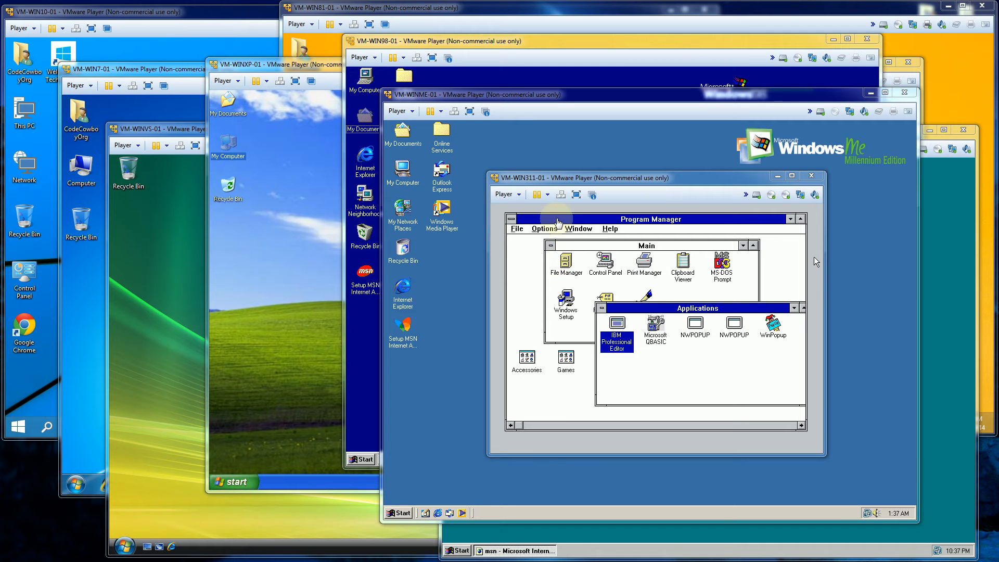
mouse_move(510, 194)
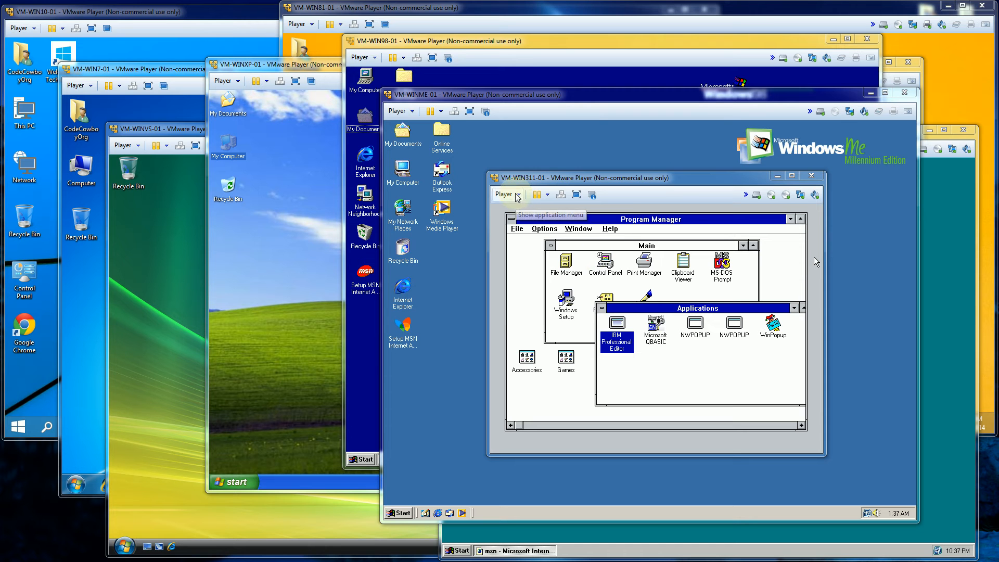
- Open the Player > Power options for the VM-WIN311-01 machine
click(506, 194)
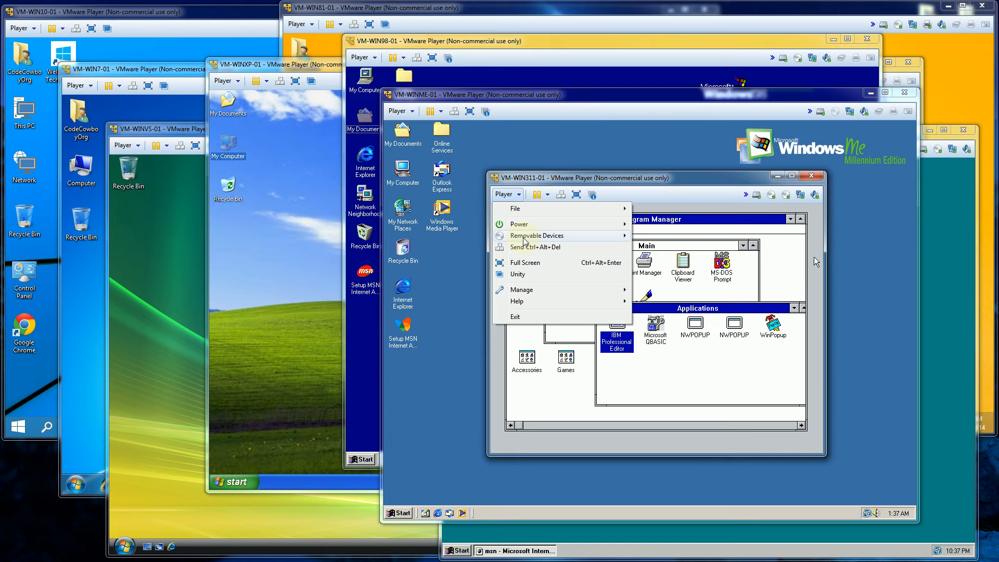
click(520, 224)
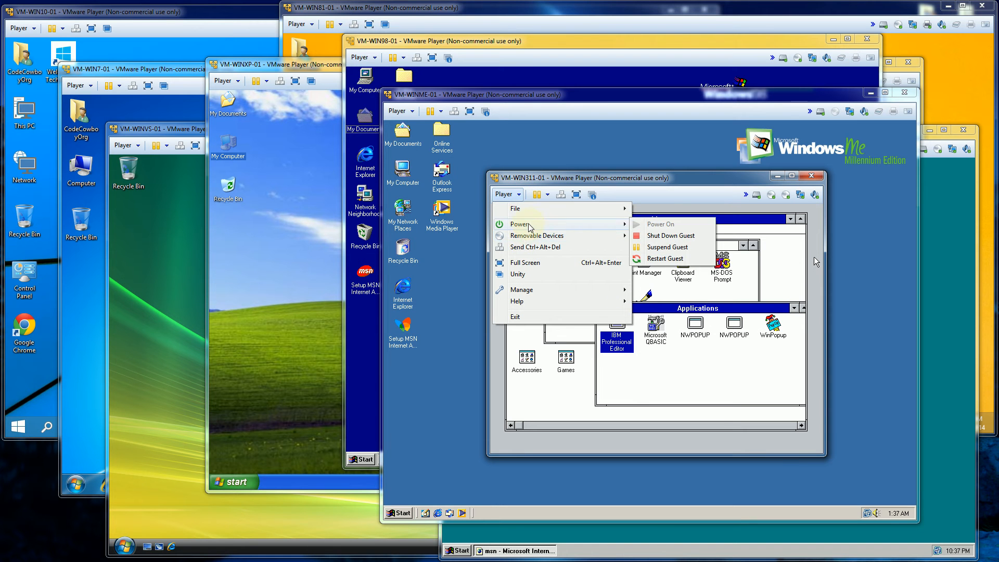
mouse_move(540, 224)
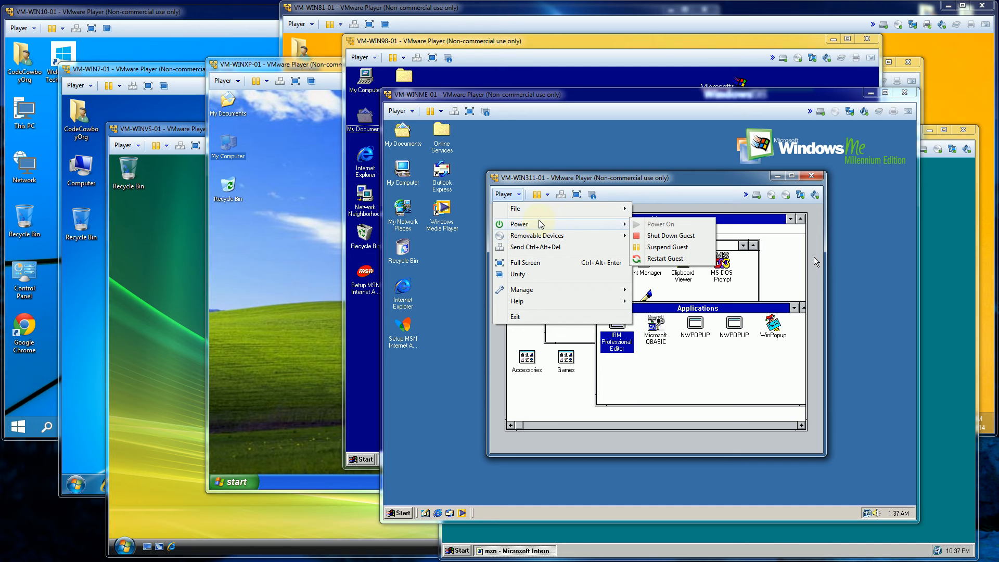
mouse_move(557, 386)
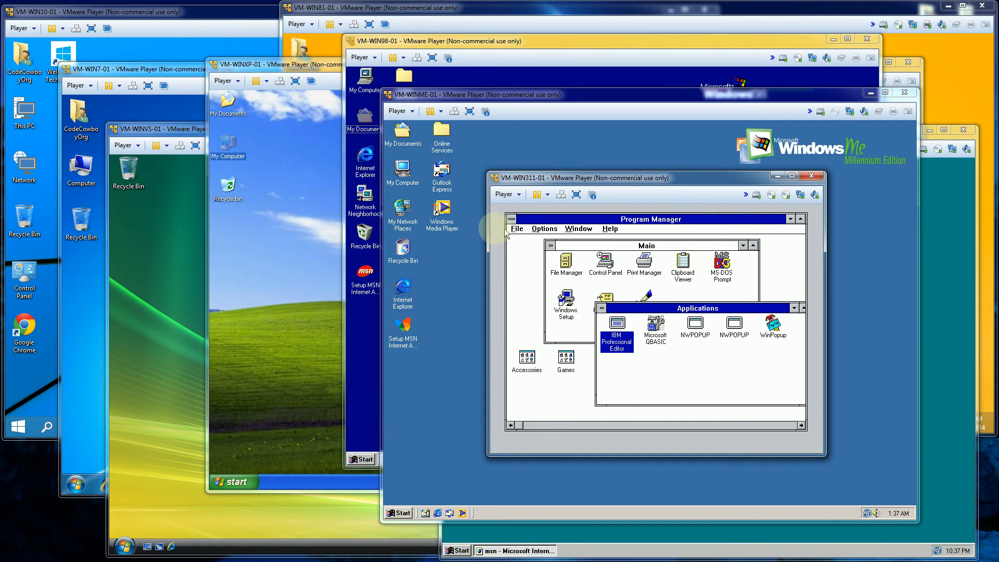
- Run 'win' at the C:\WINDOWS> prompt to relaunch Windows 3.11
click(516, 228)
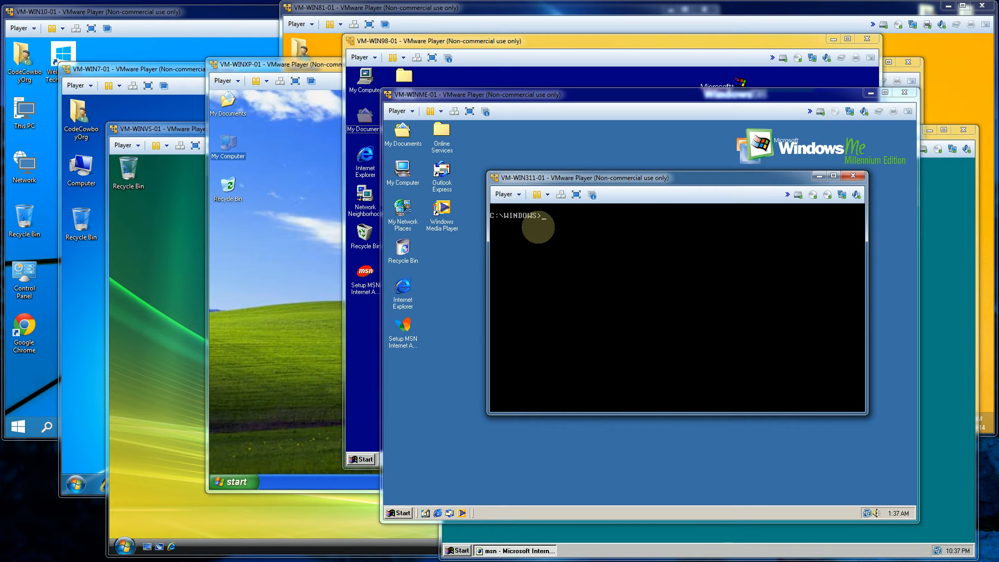
text(win)
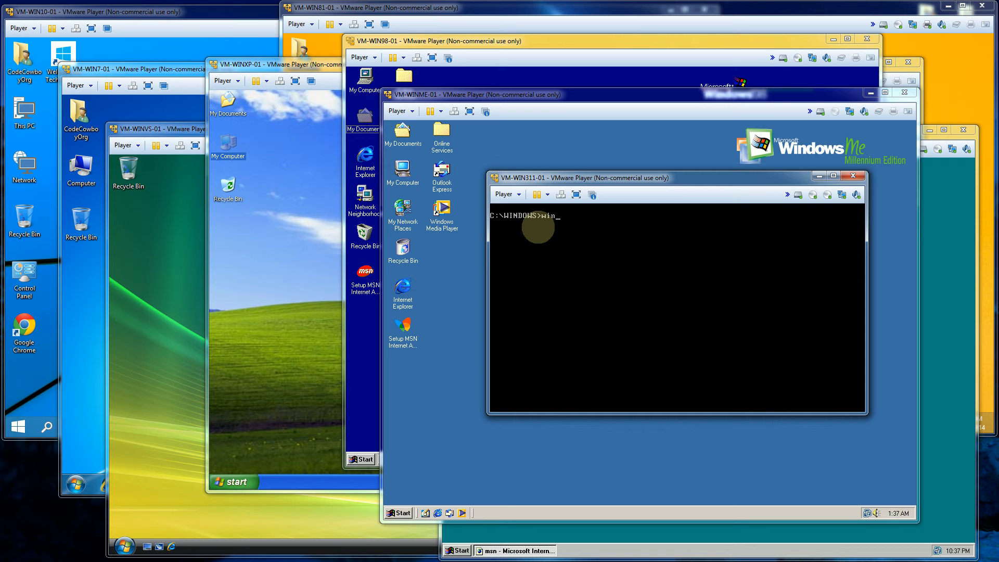
key(Return)
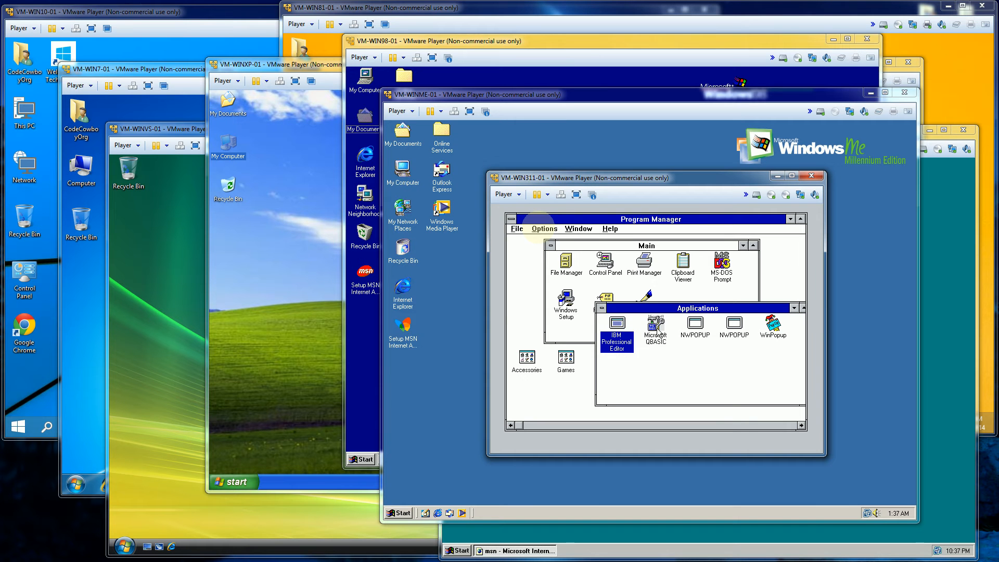
- Exit Windows from Program Manager's File menu and confirm with OK
click(516, 228)
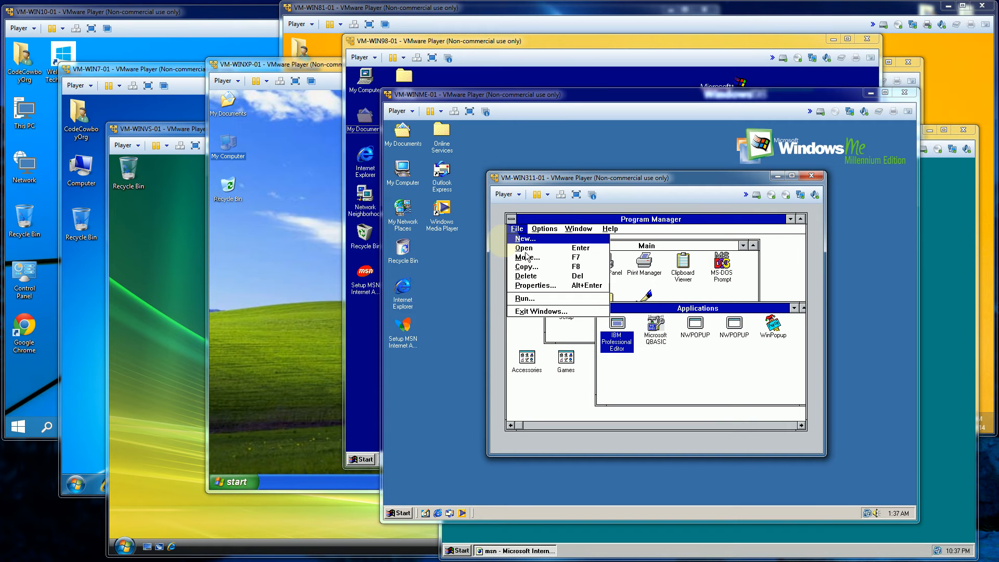
mouse_move(546, 306)
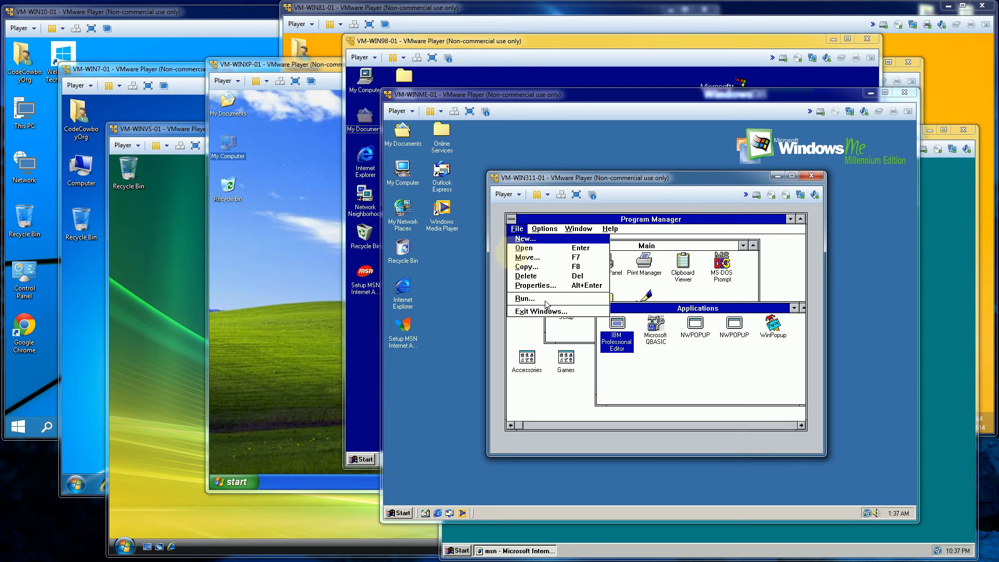
mouse_move(550, 321)
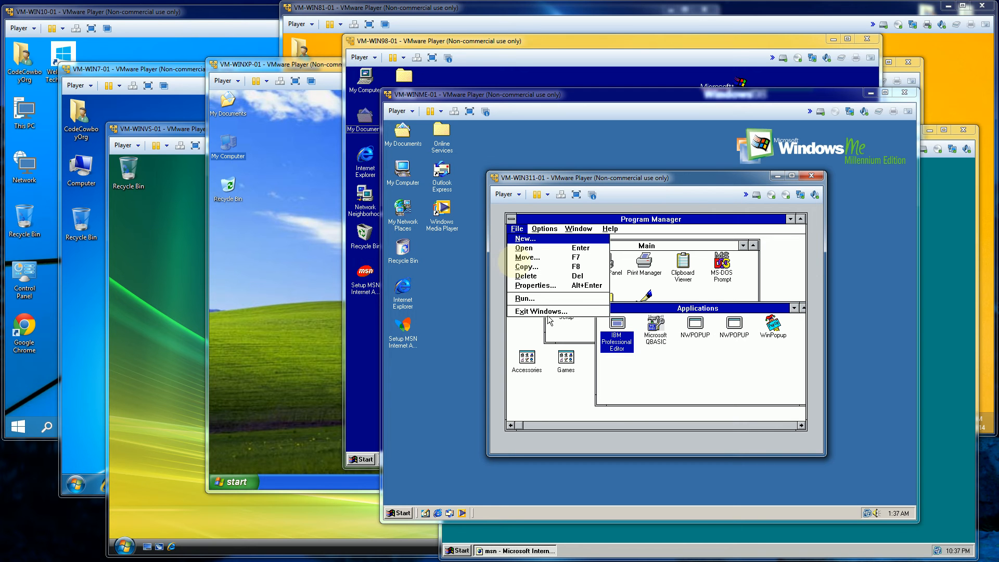
click(540, 312)
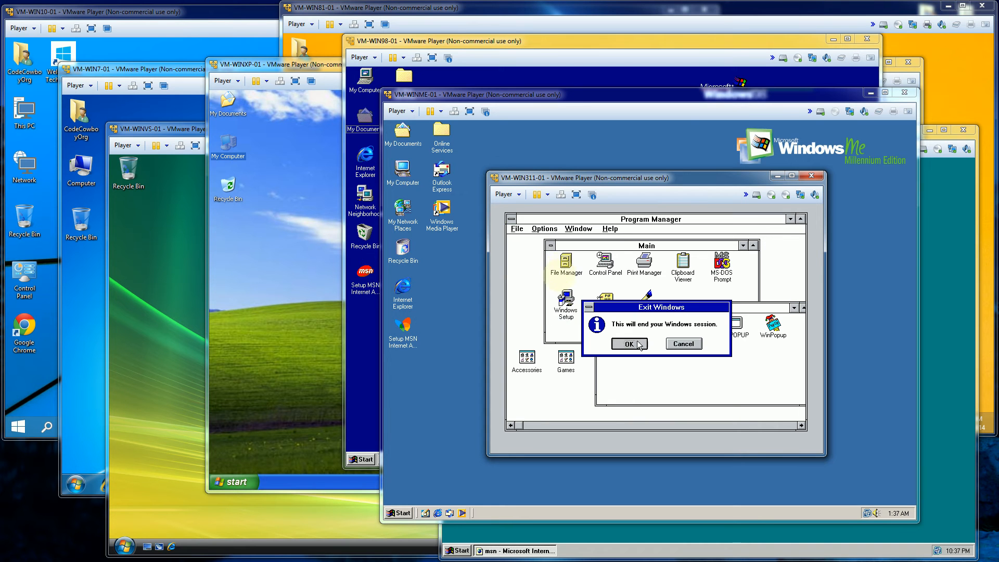
click(629, 343)
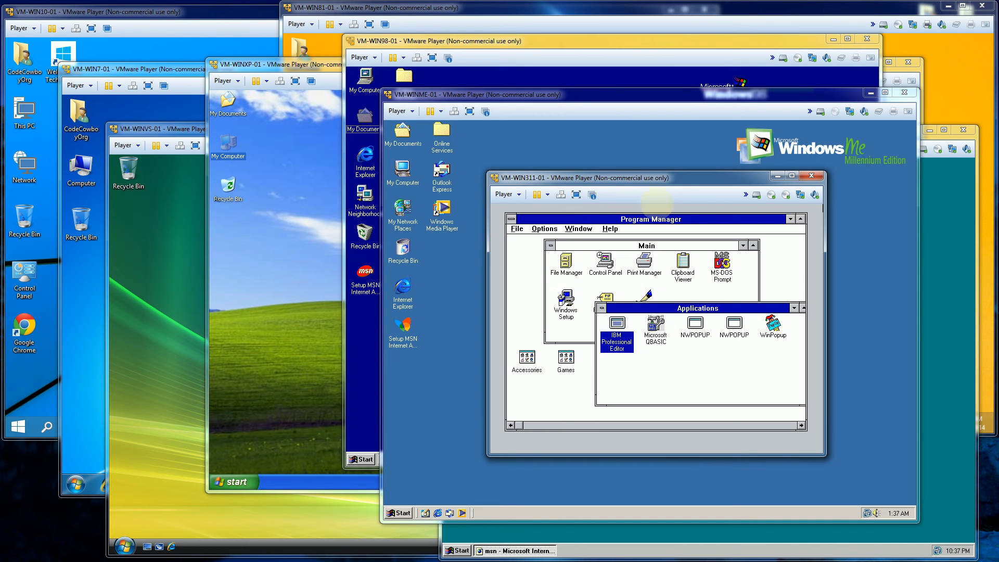
mouse_move(727, 210)
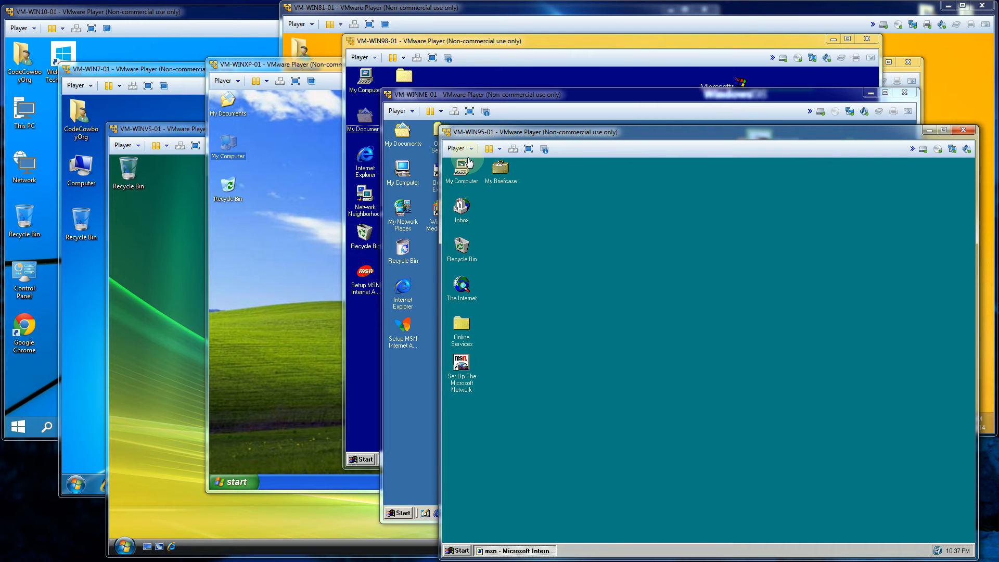
- Restart the VM-WIN95-01 guest via Player > Power and confirm the reset
click(459, 148)
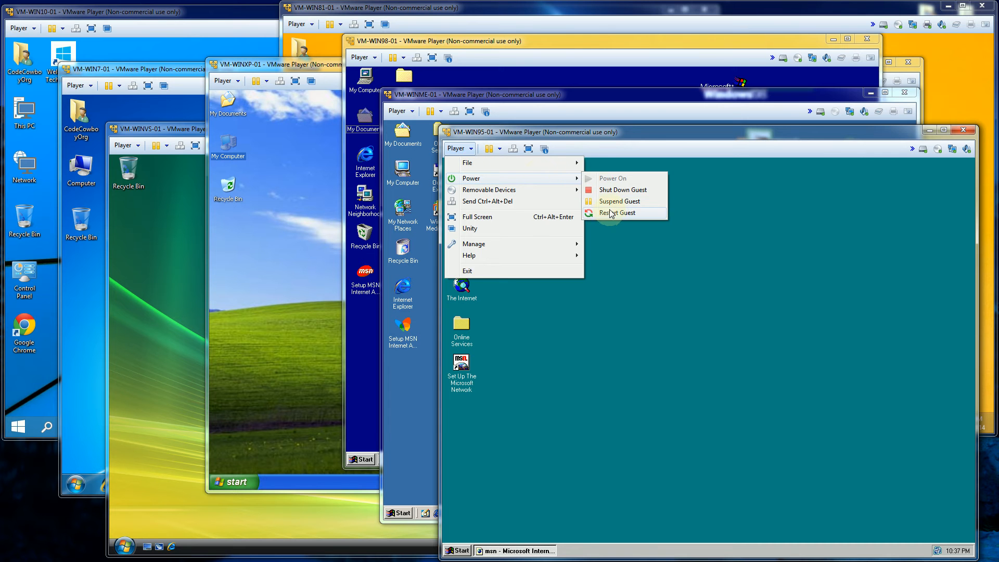
click(618, 213)
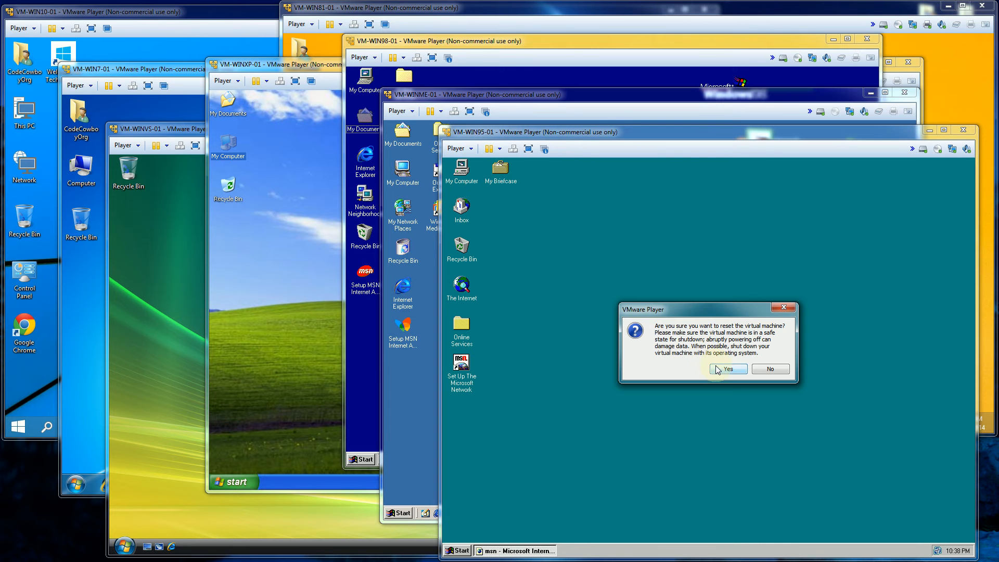
click(726, 369)
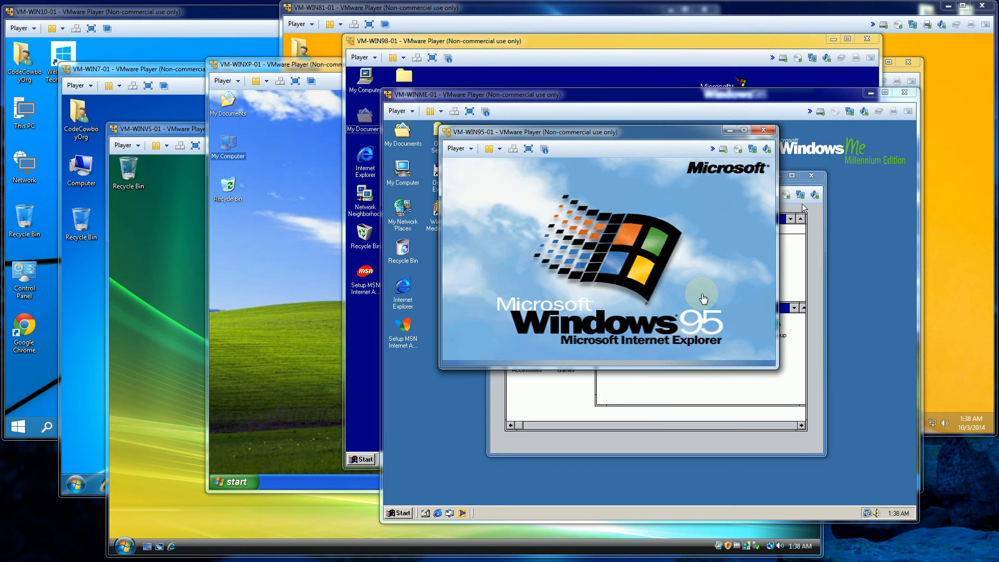
mouse_move(888, 296)
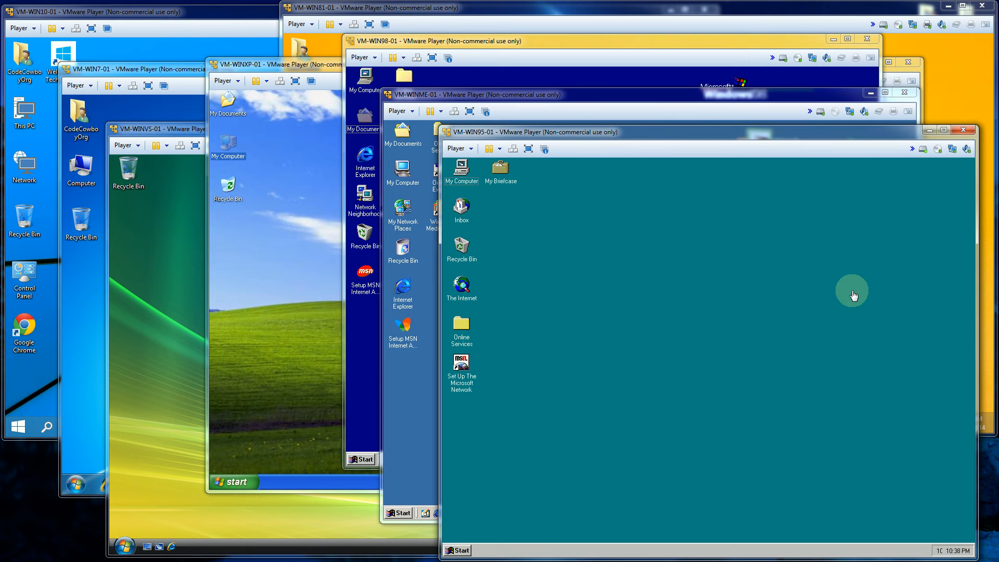
mouse_move(699, 98)
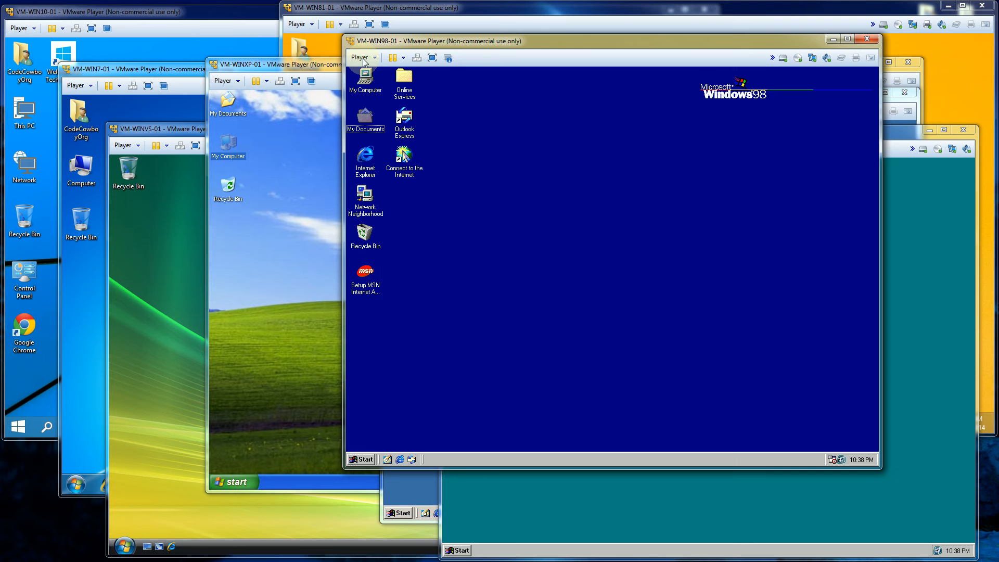
- Open the Player > Power options for the VM-WIN98-01 machine
click(361, 58)
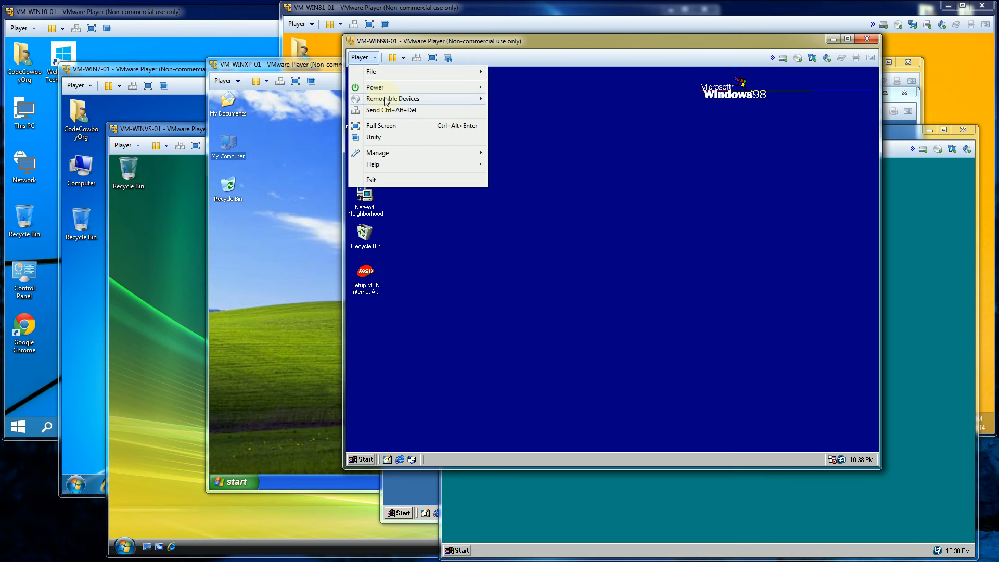
click(375, 88)
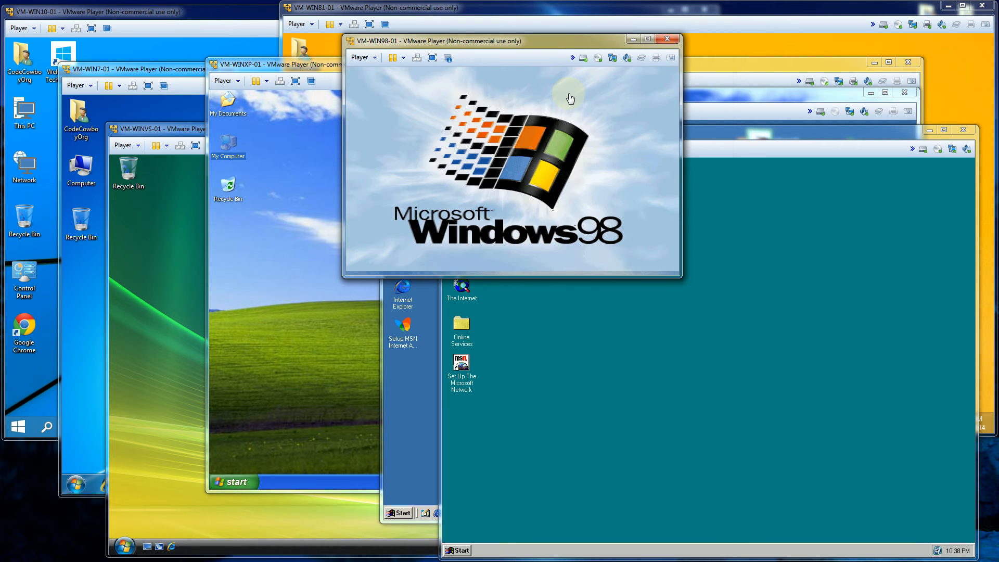
mouse_move(659, 86)
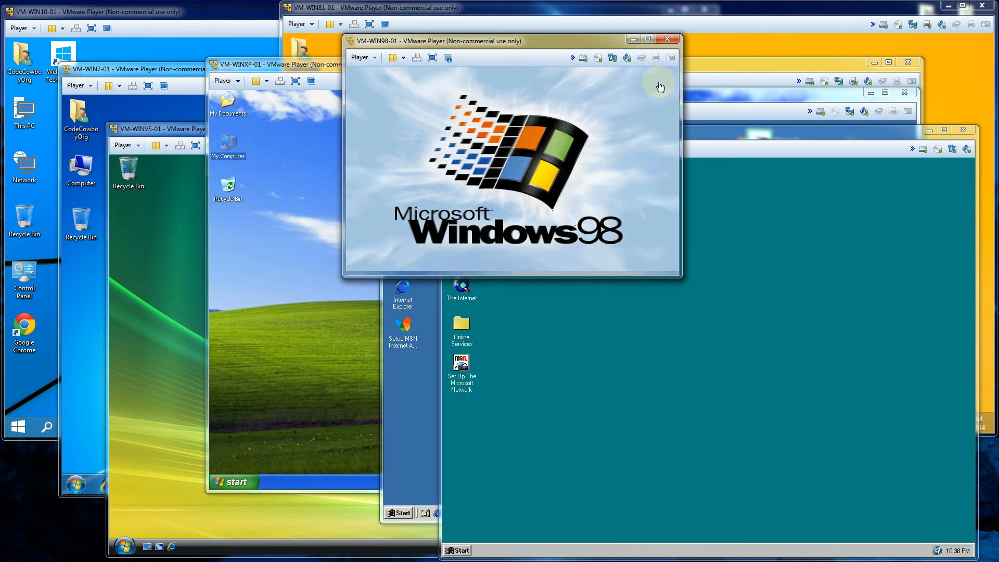
mouse_move(848, 212)
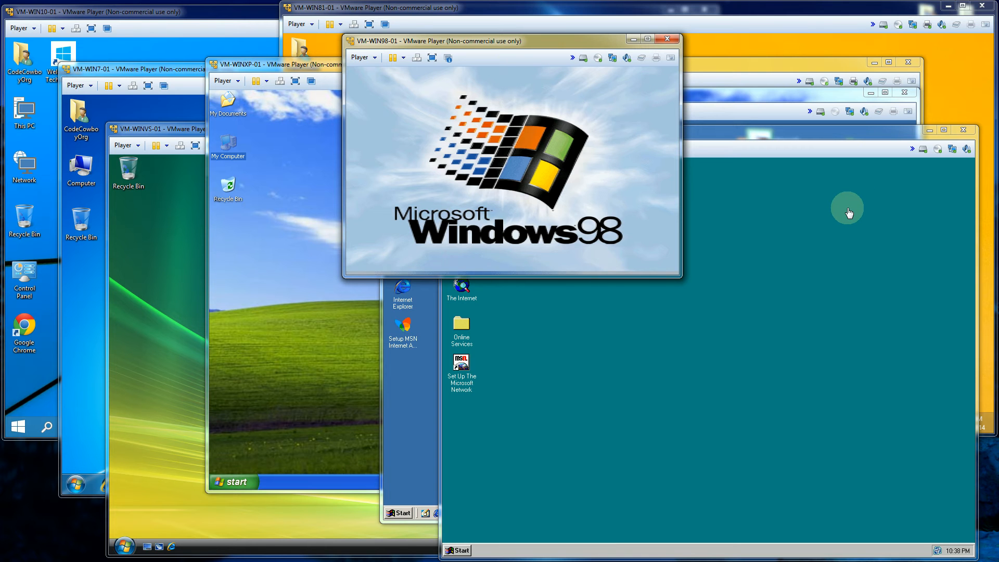
mouse_move(827, 216)
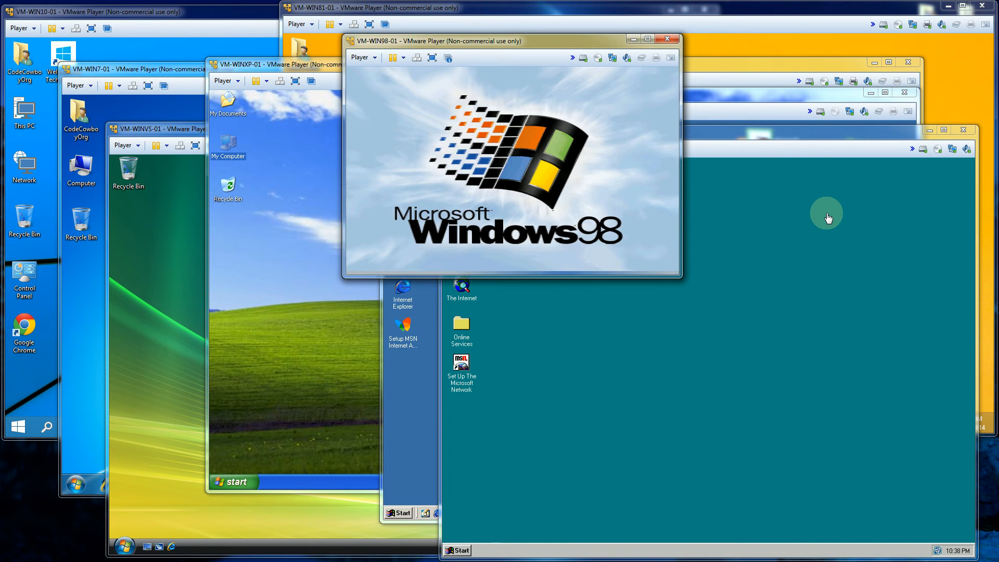
mouse_move(780, 97)
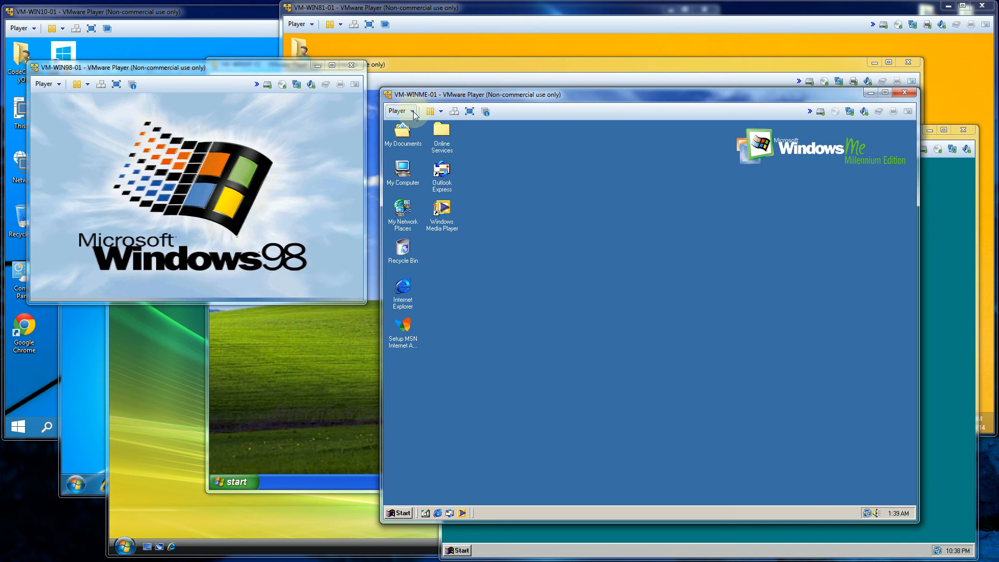
- Restart the Windows Me guest and dismiss Windows 98's network password prompt
click(397, 111)
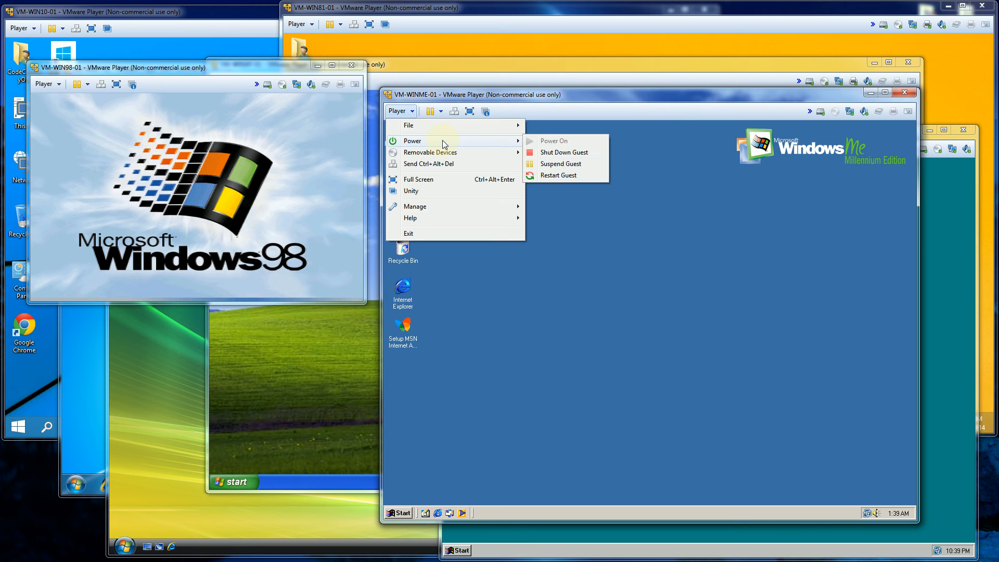
mouse_move(563, 152)
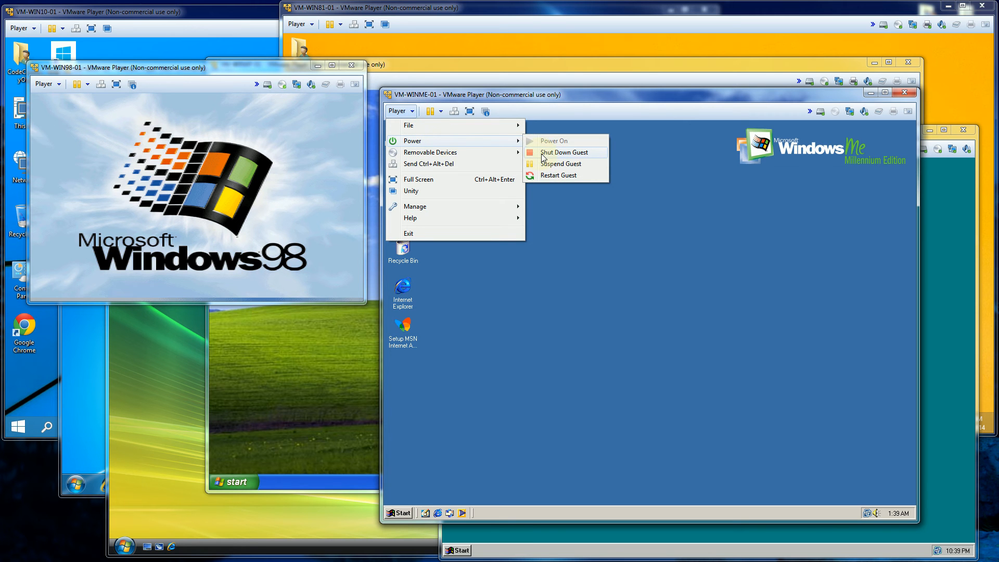
click(557, 174)
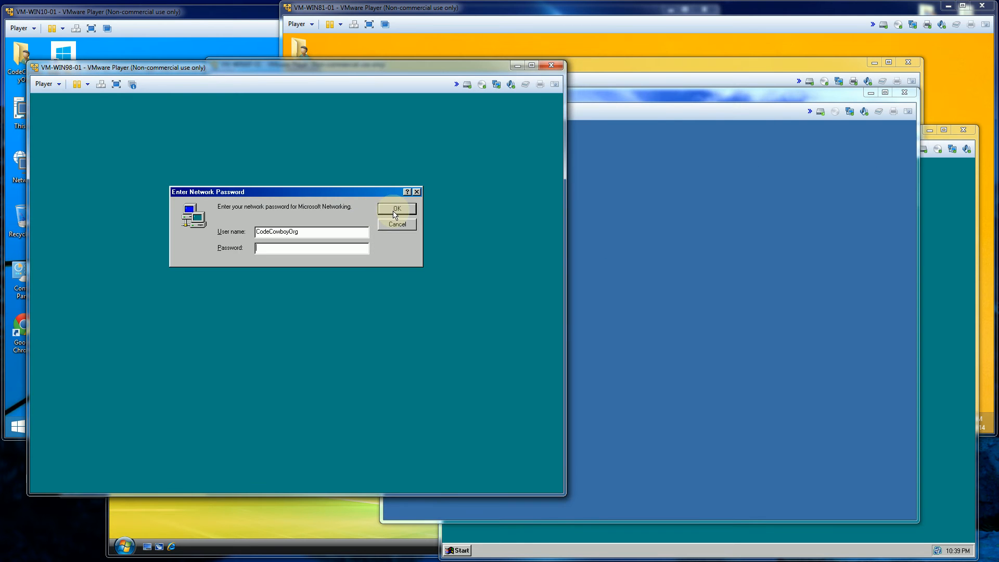
click(395, 208)
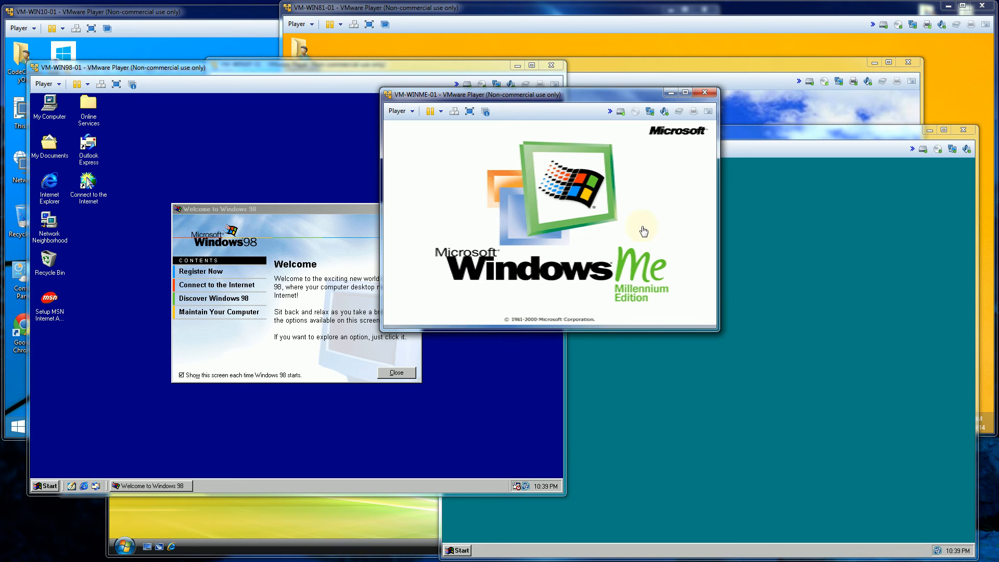
mouse_move(611, 249)
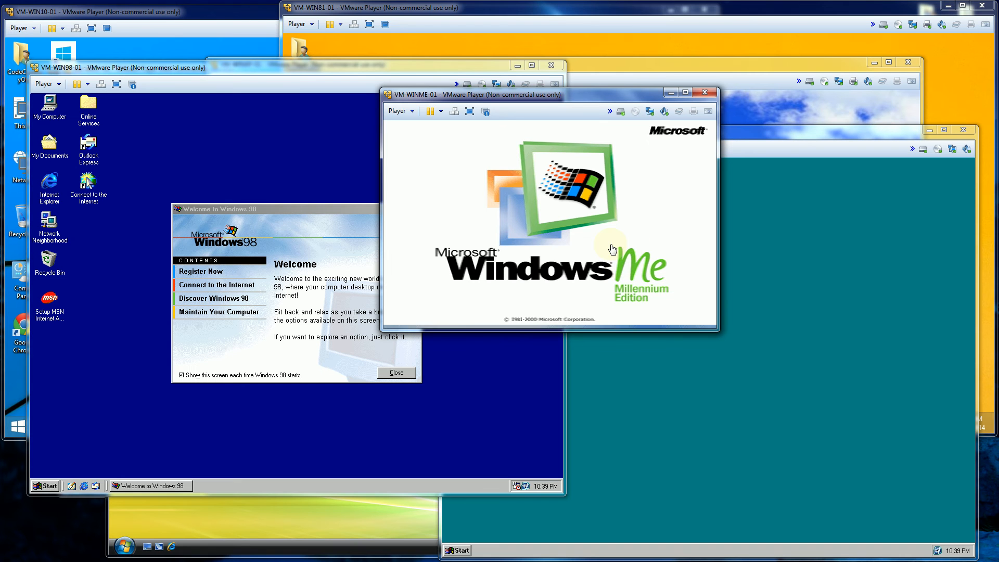
mouse_move(518, 65)
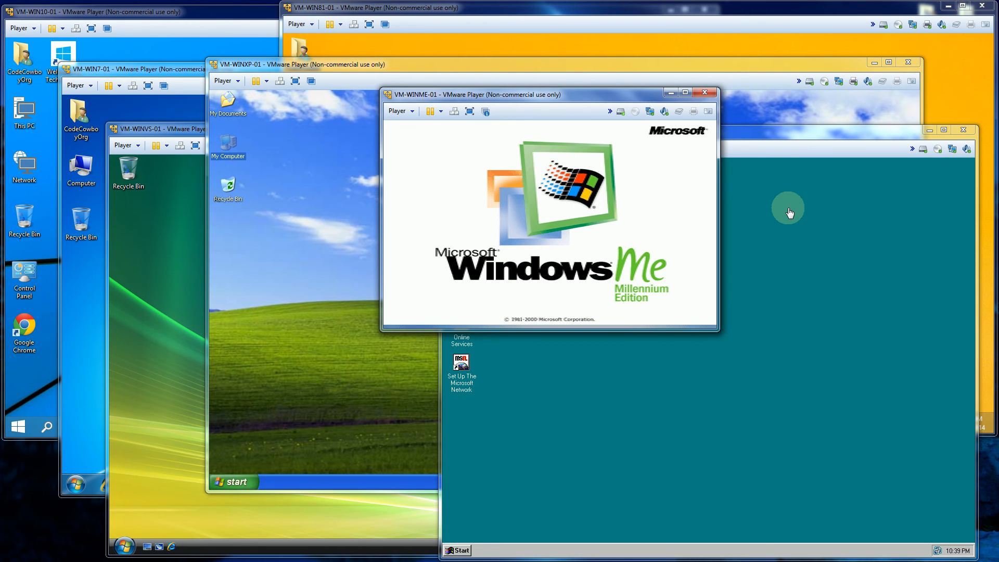
mouse_move(650, 228)
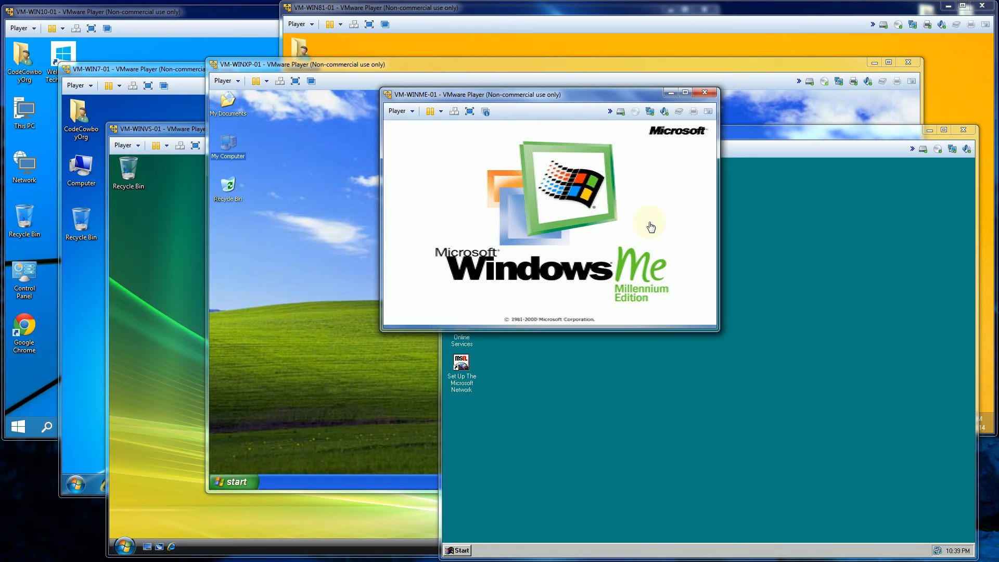
mouse_move(409, 71)
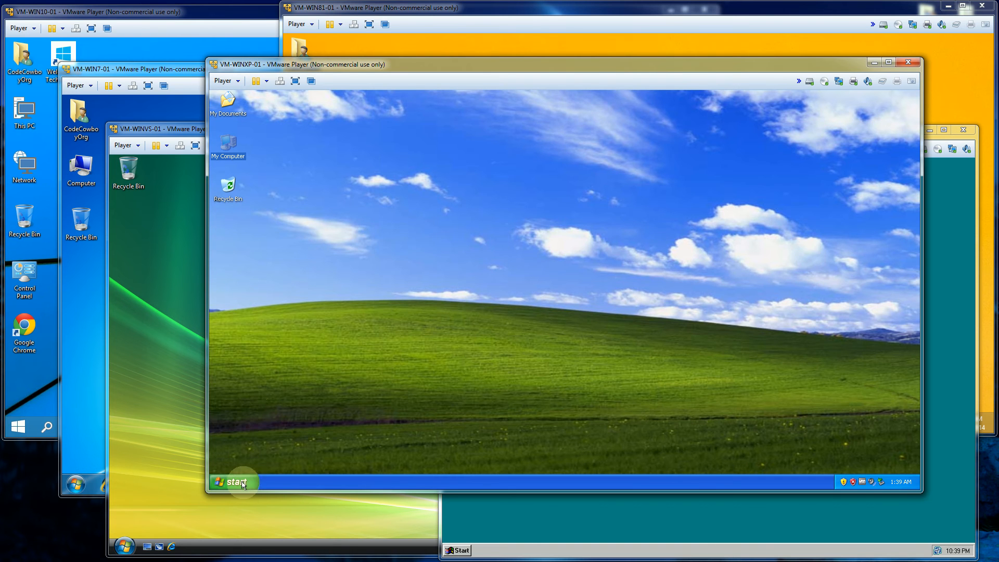
- Restart Windows XP via Start > Turn Off Computer, then dismiss the Windows Me password prompt
click(233, 482)
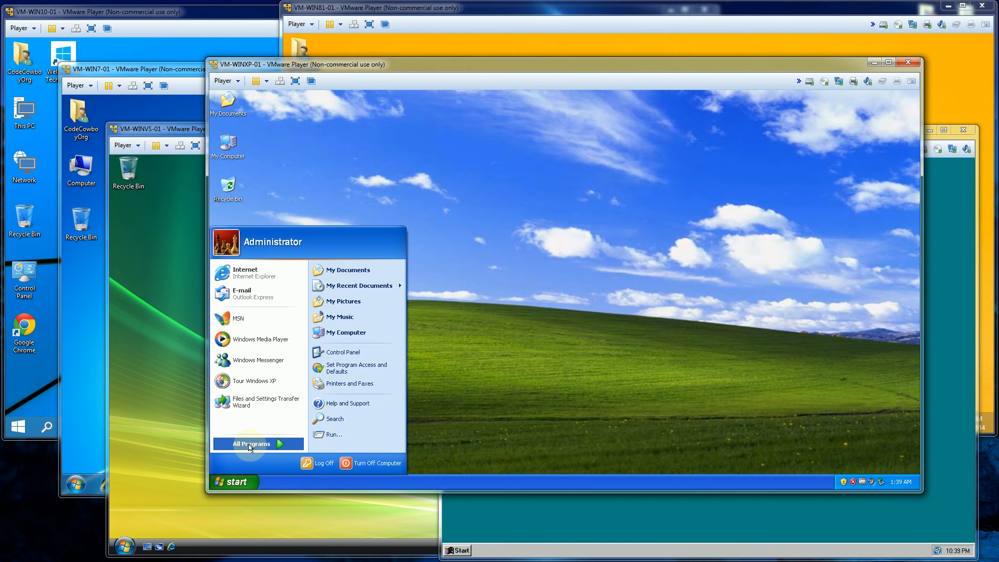
click(251, 444)
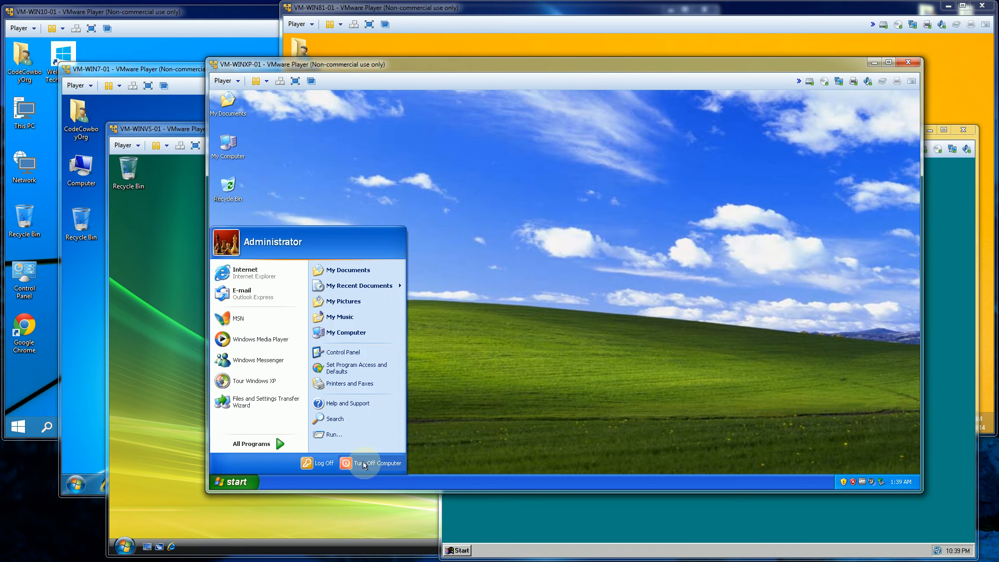
click(374, 463)
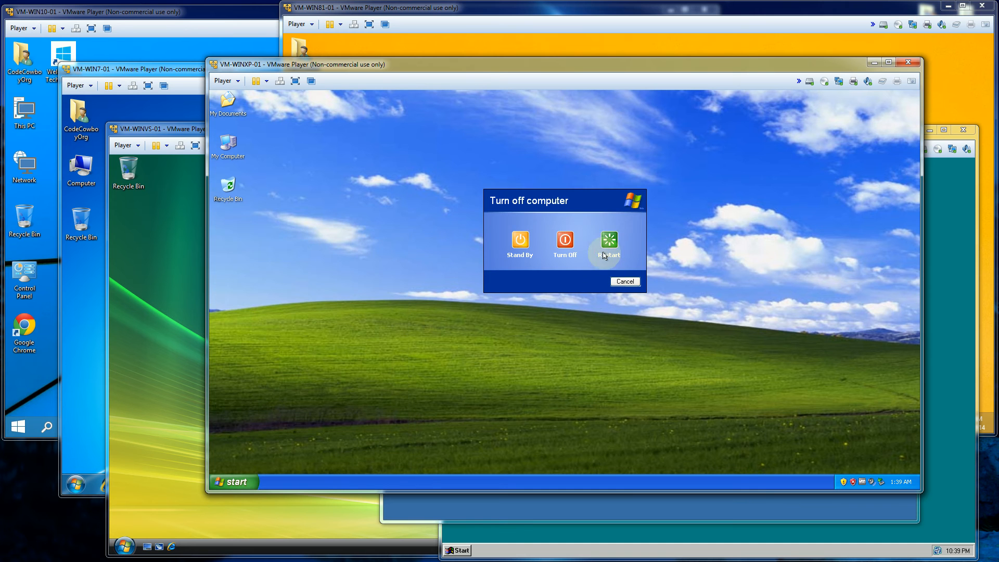
mouse_move(608, 241)
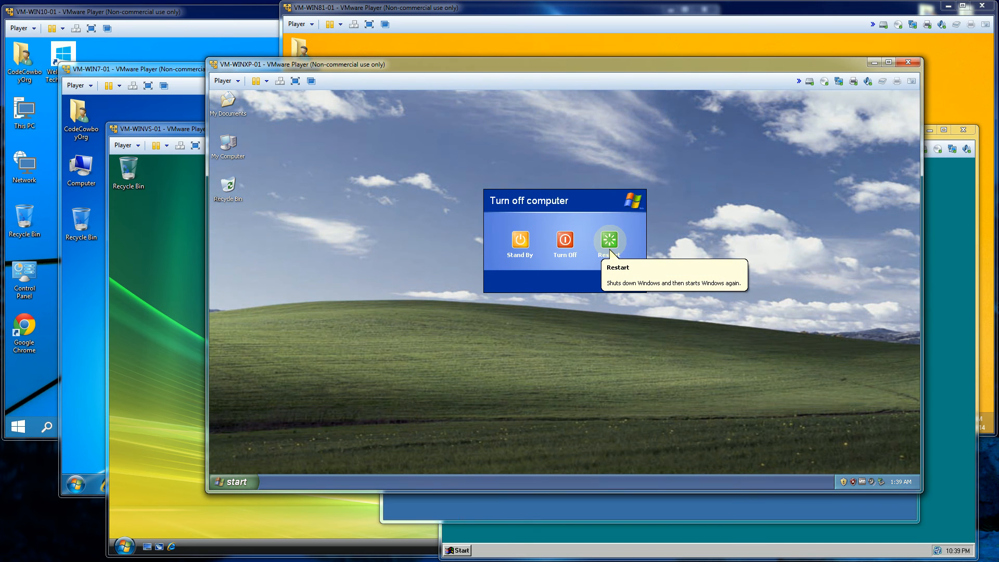
click(609, 241)
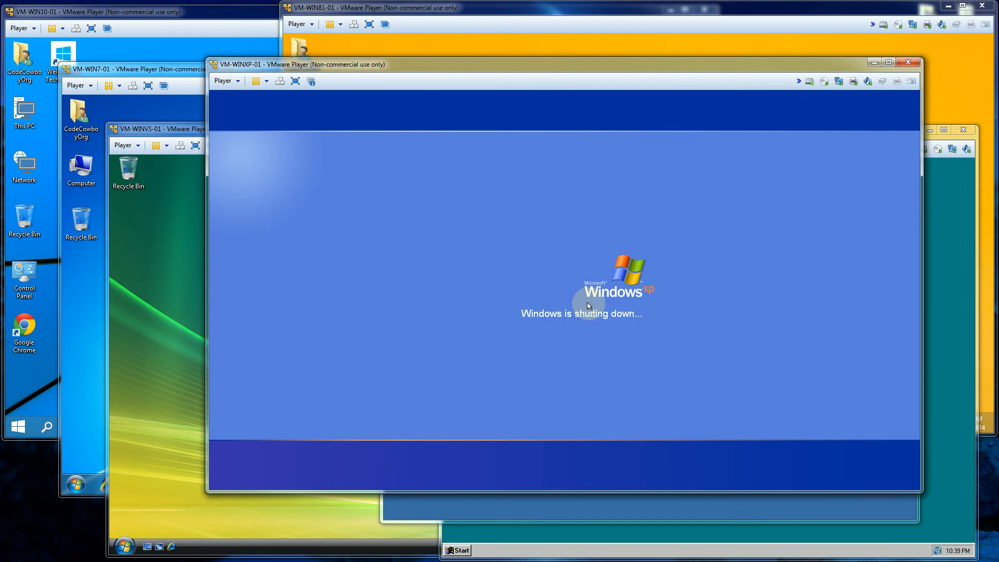
mouse_move(248, 409)
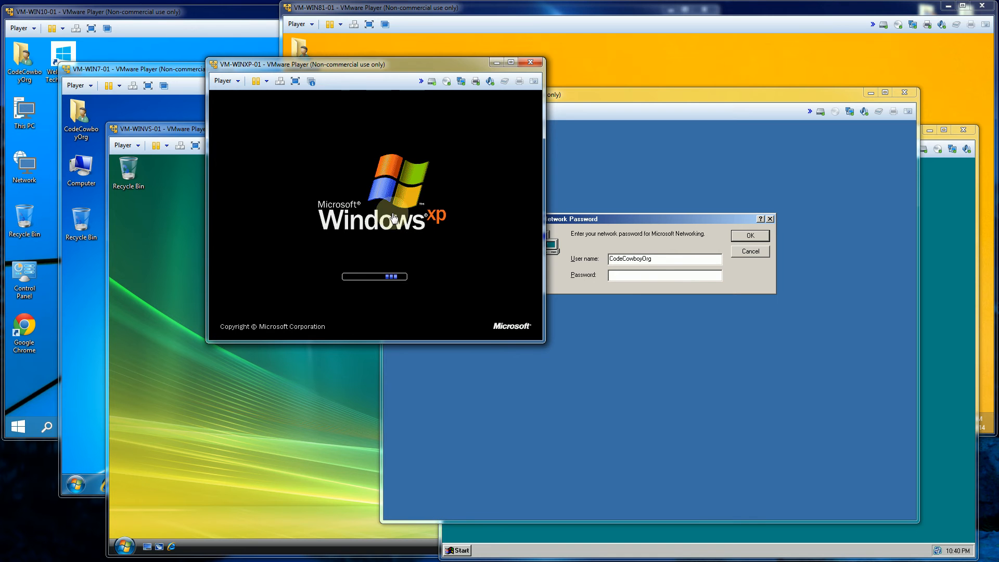
click(623, 160)
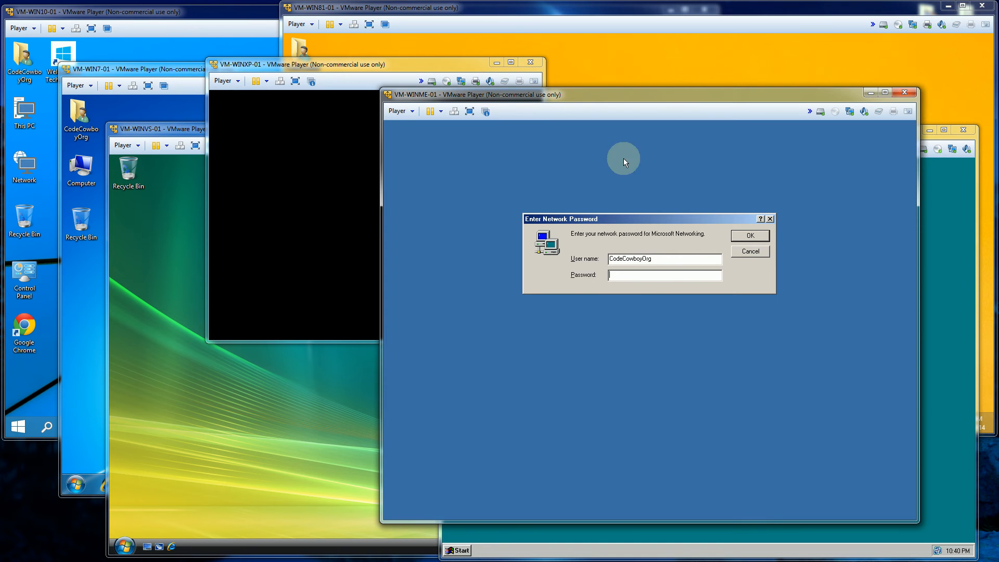
click(750, 235)
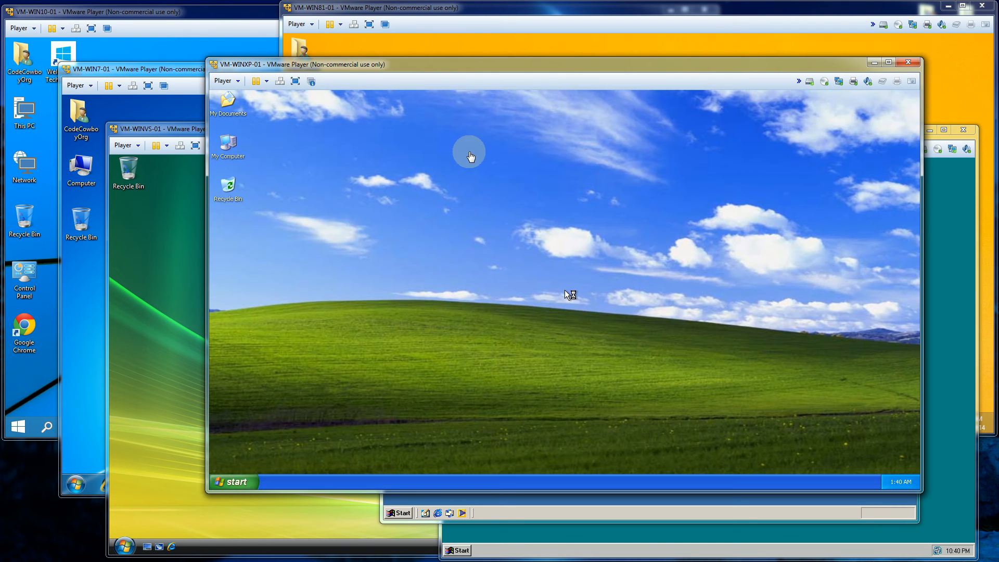
mouse_move(870, 76)
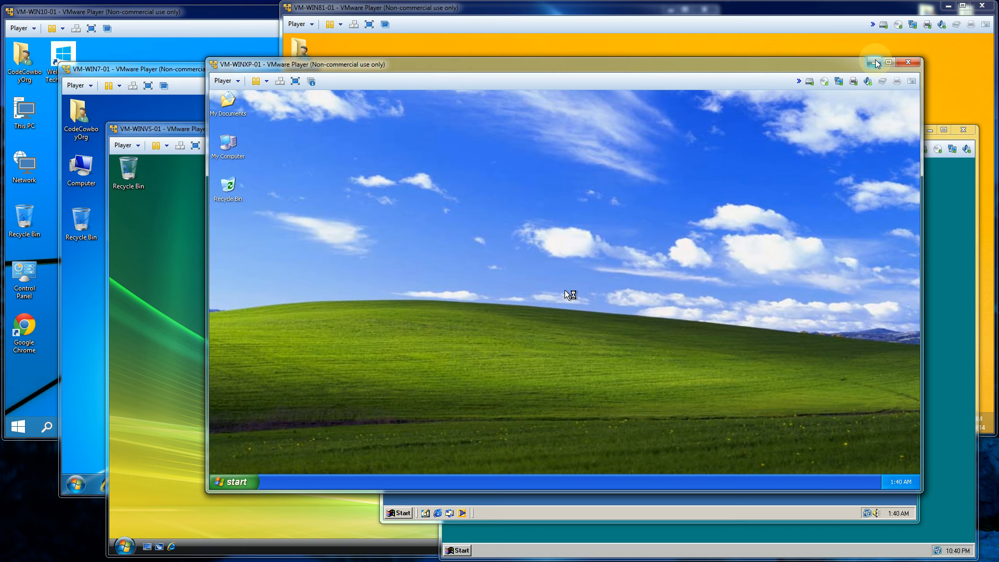
mouse_move(874, 63)
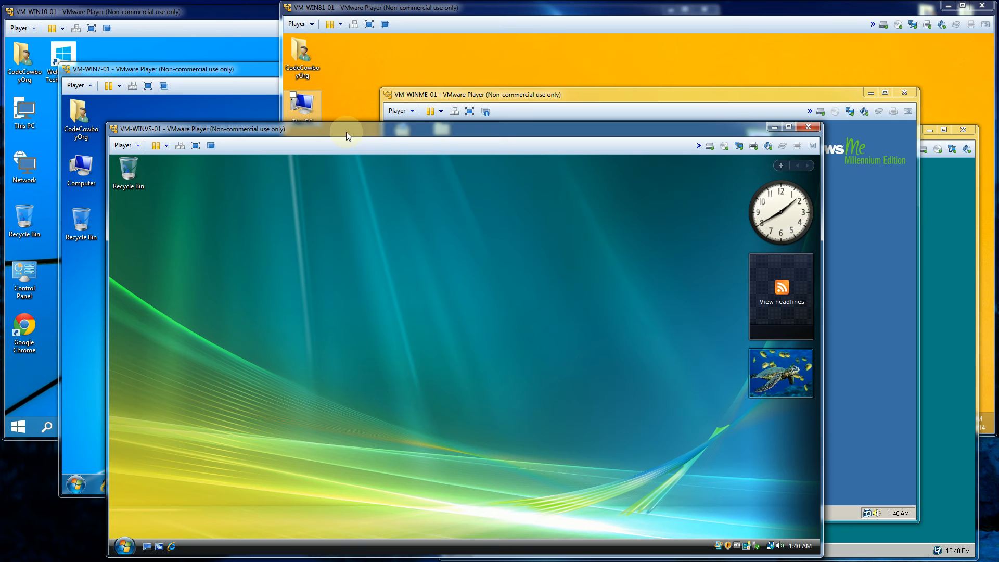
- Restart Windows Vista from its Start menu shutdown options
click(123, 546)
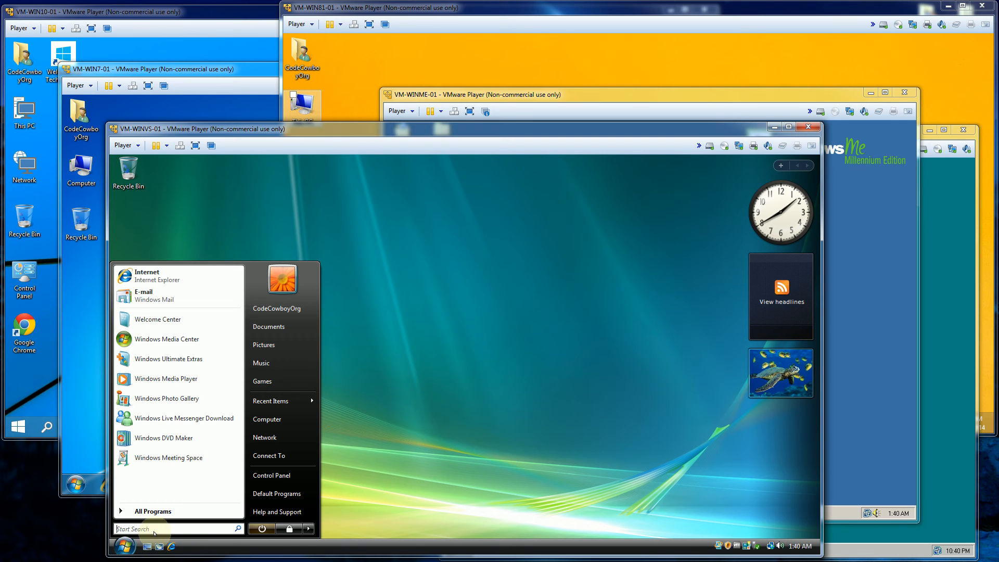
mouse_move(262, 529)
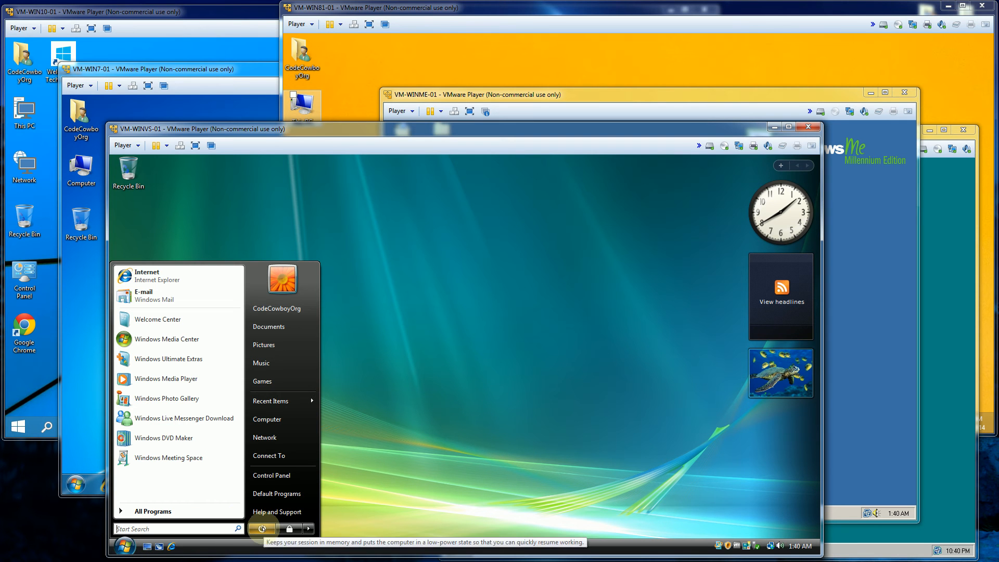
click(307, 529)
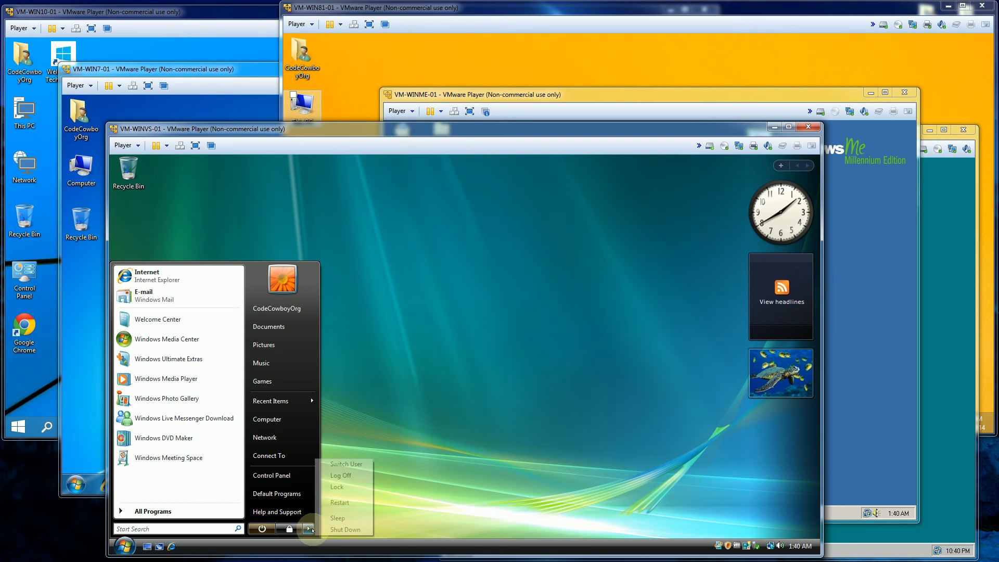
click(446, 352)
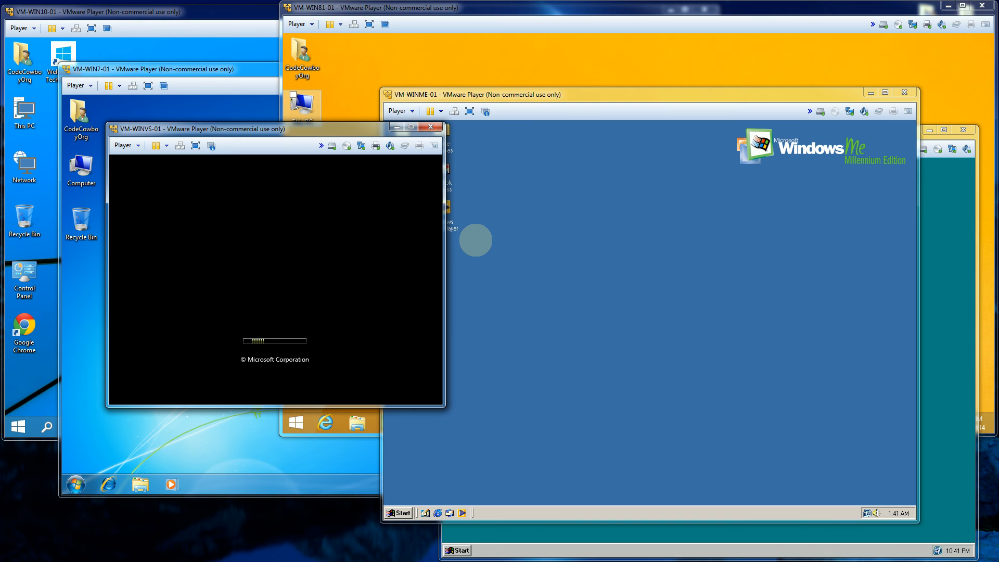
mouse_move(326, 155)
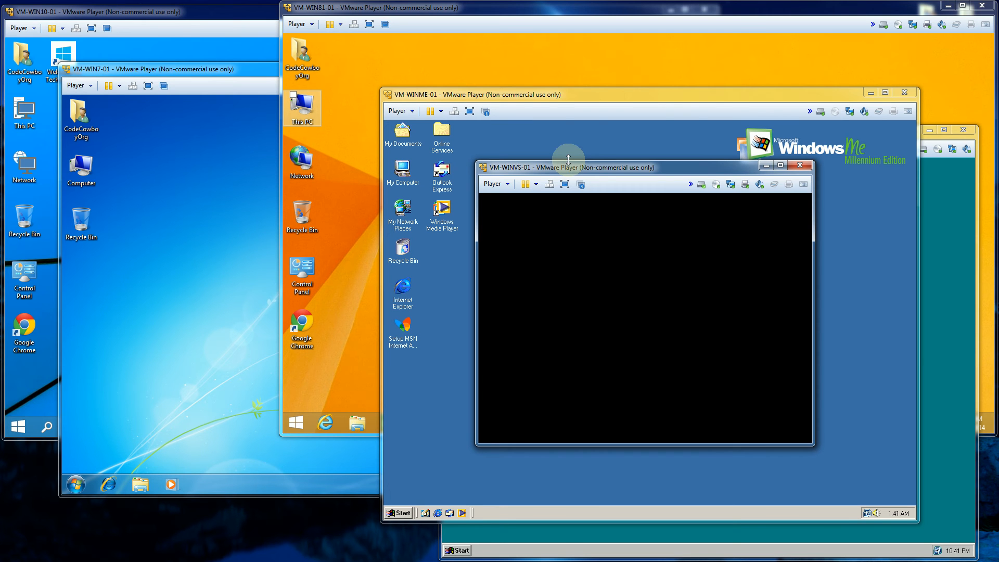
mouse_move(550, 159)
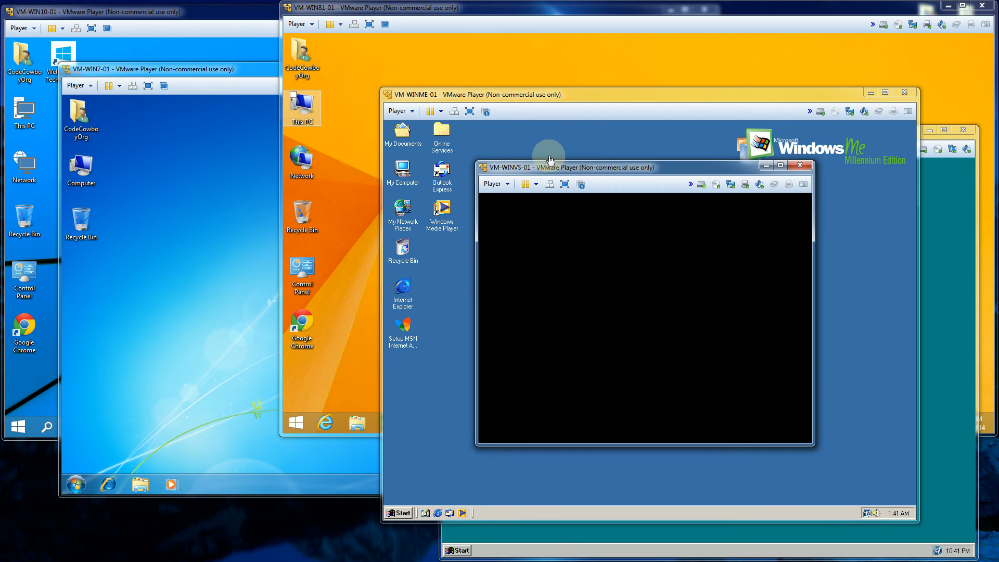
- Drag the VM-WINVS-01 window further left while Vista finishes booting
drag(548, 167, 329, 112)
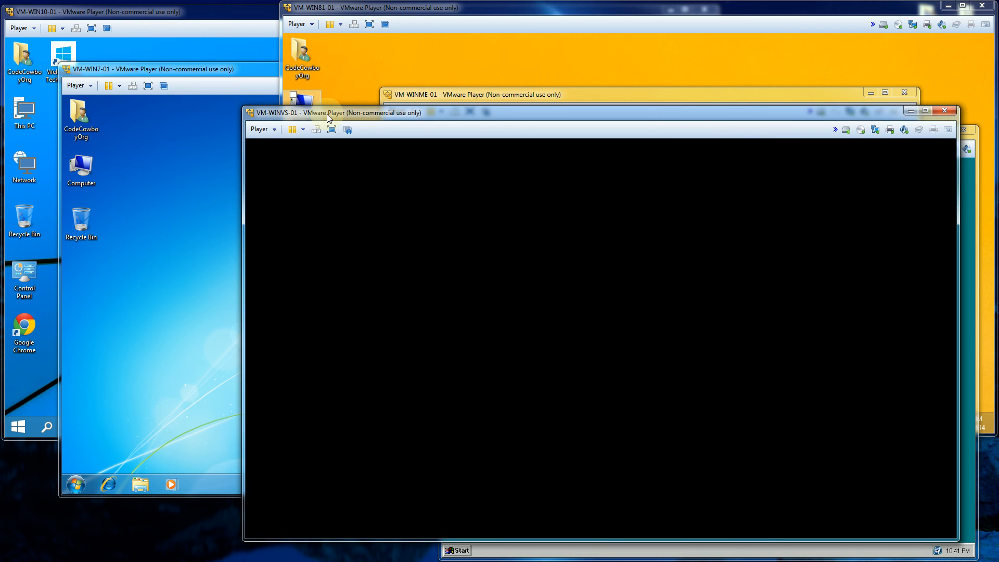
drag(329, 113, 246, 122)
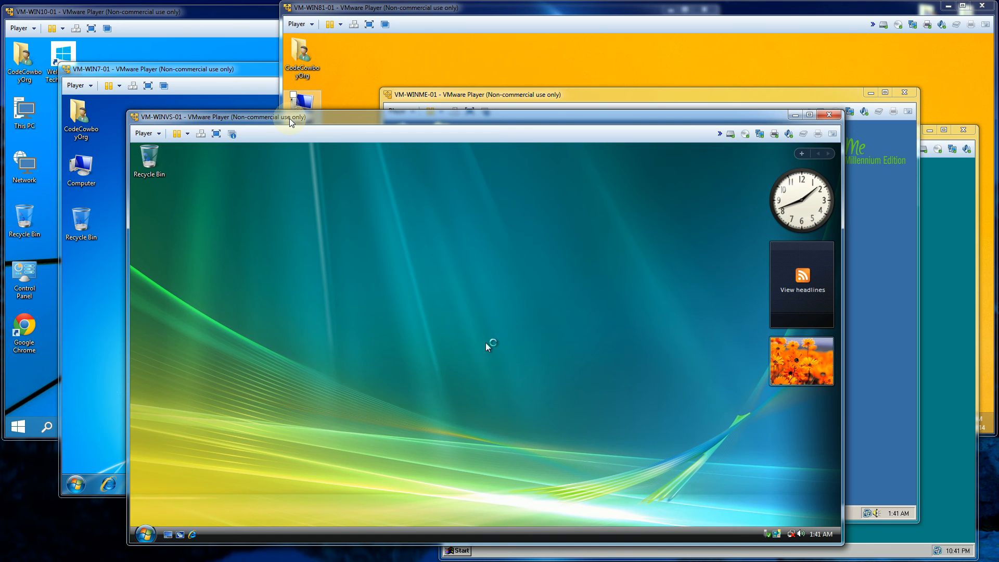
mouse_move(587, 182)
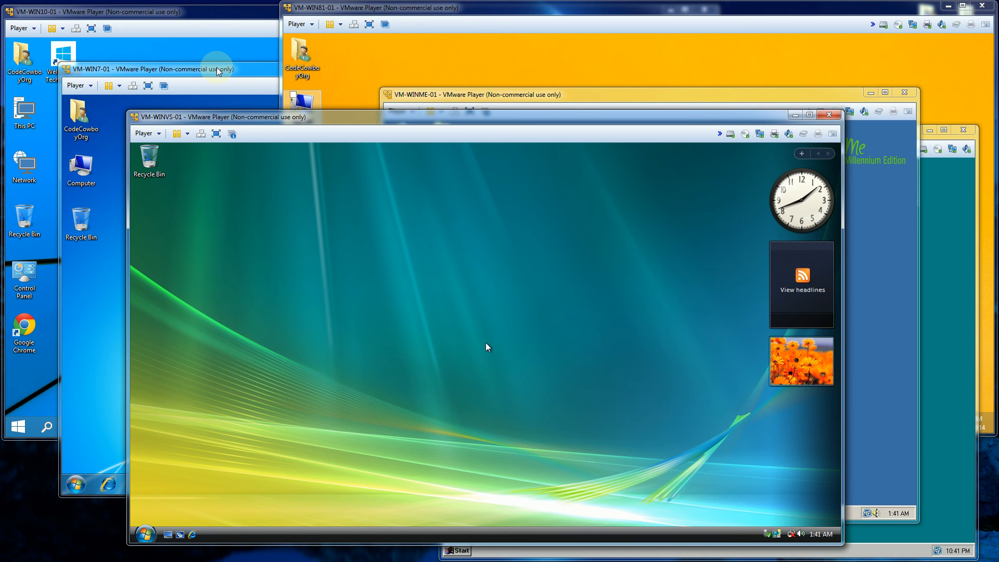
- Bring the VM-WIN7-01 window to the front
click(147, 68)
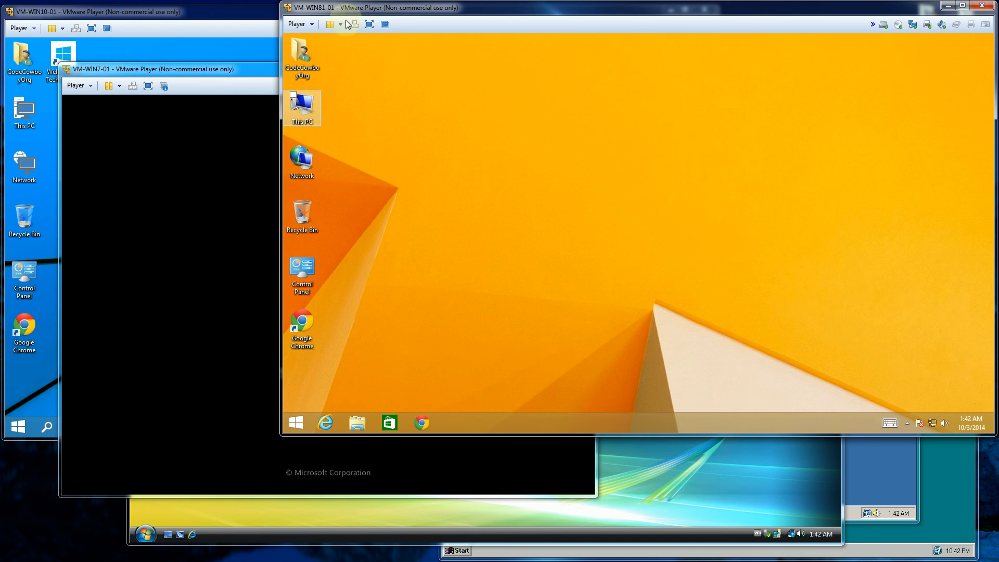
- Bring the VM-WIN7-01 window to the front while Windows 7 finishes booting
click(297, 24)
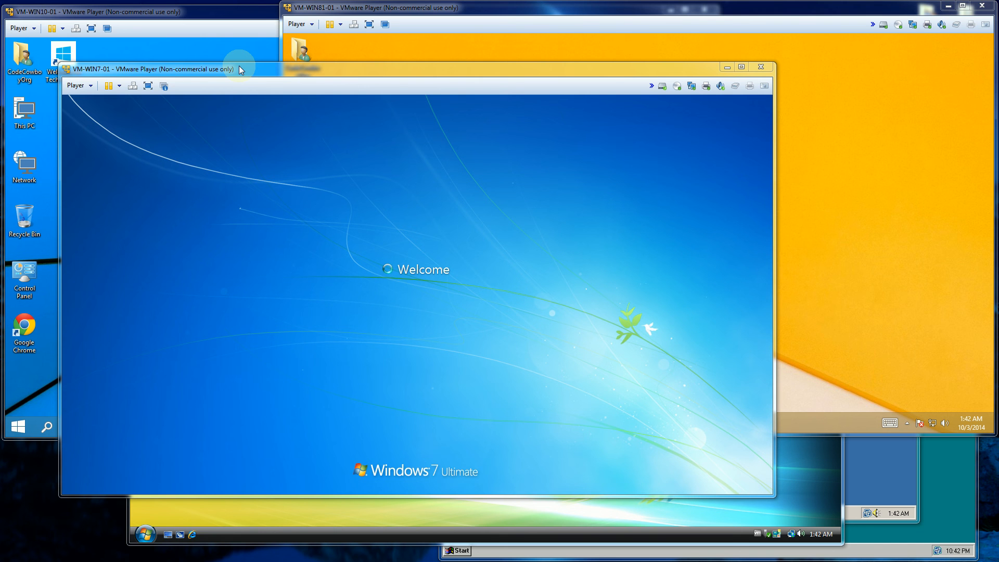
mouse_move(732, 119)
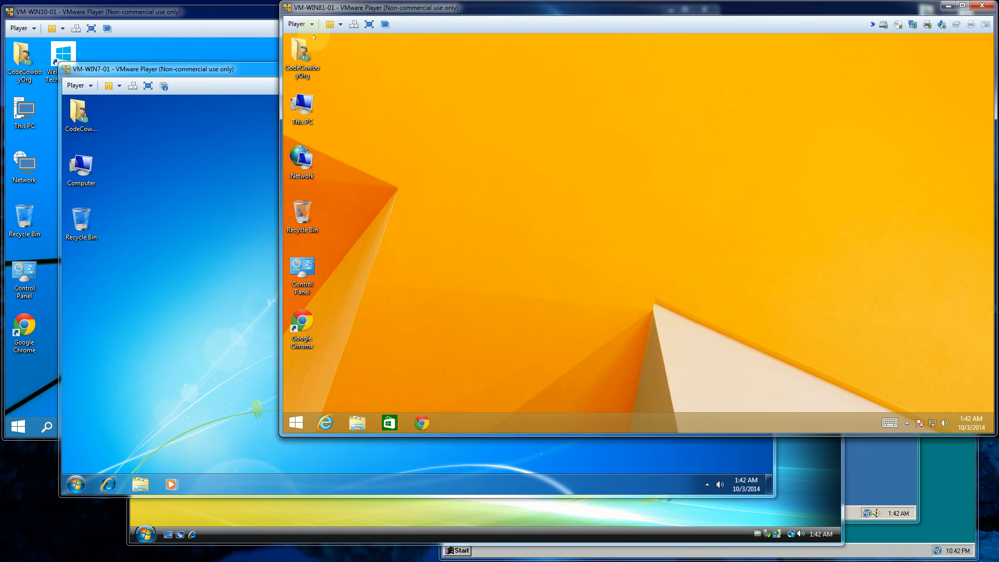
- Restart the VM-WIN81-01 guest with a confirmed reset, then bring VM-WIN10-01 forward
click(298, 24)
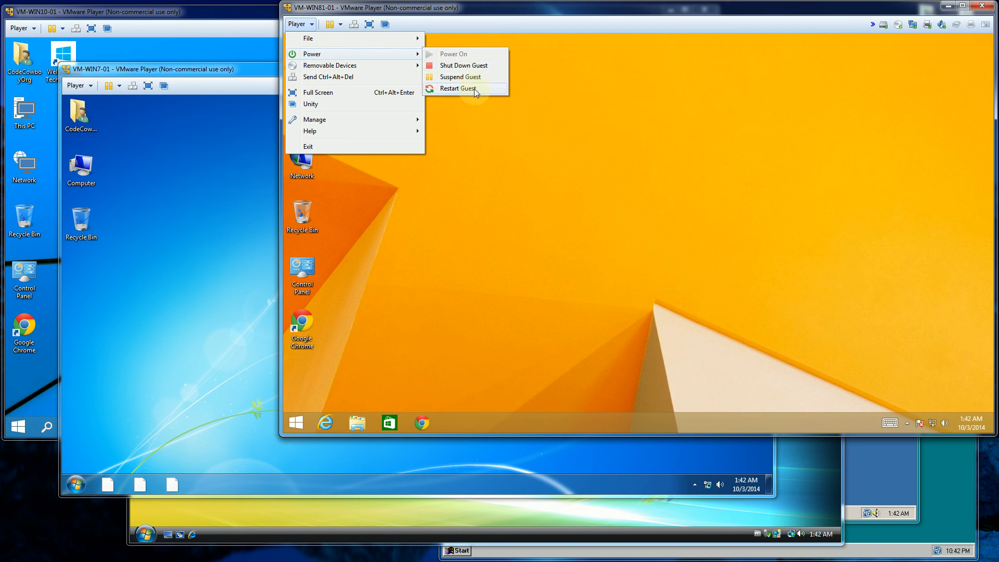
click(457, 88)
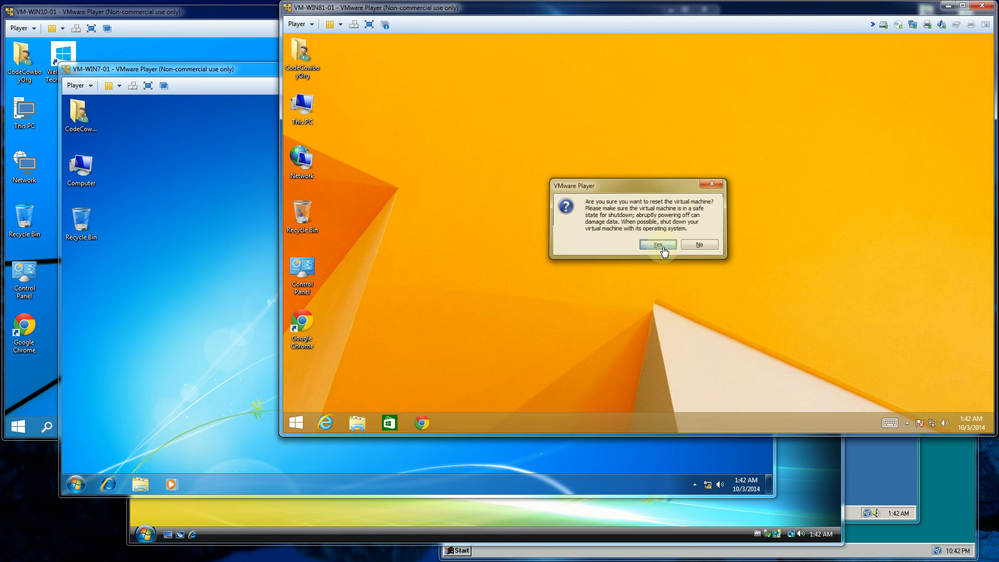
click(656, 245)
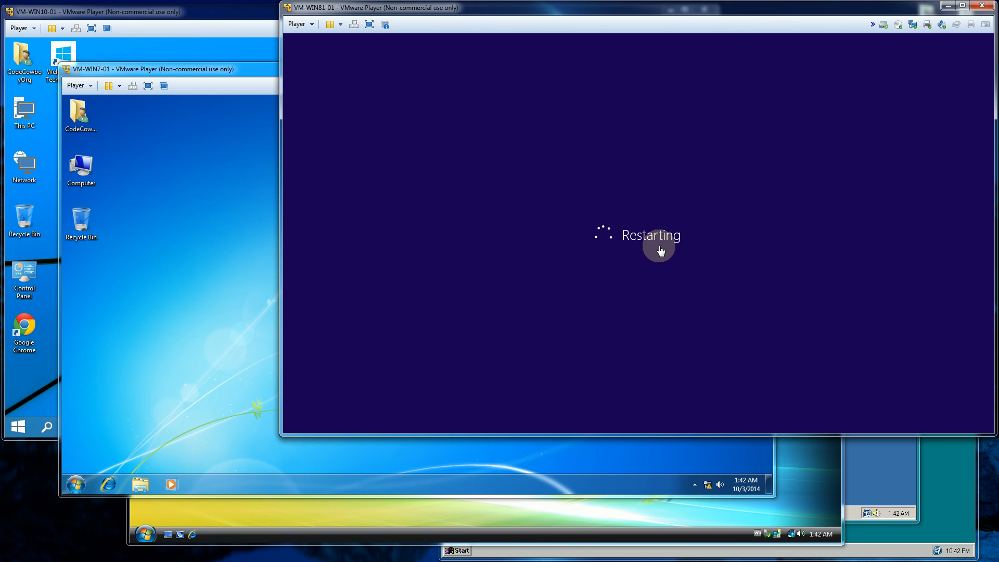
mouse_move(308, 331)
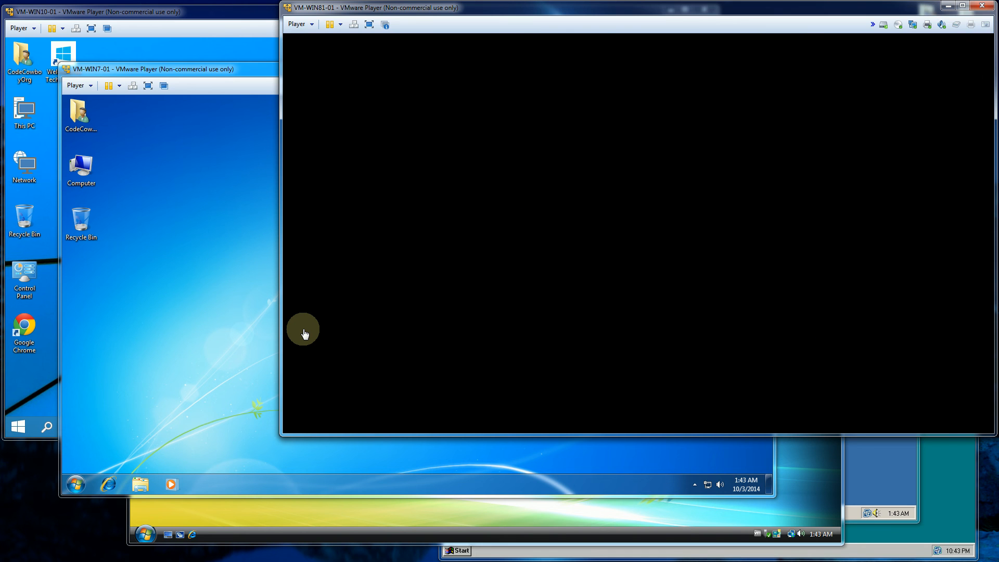
mouse_move(229, 317)
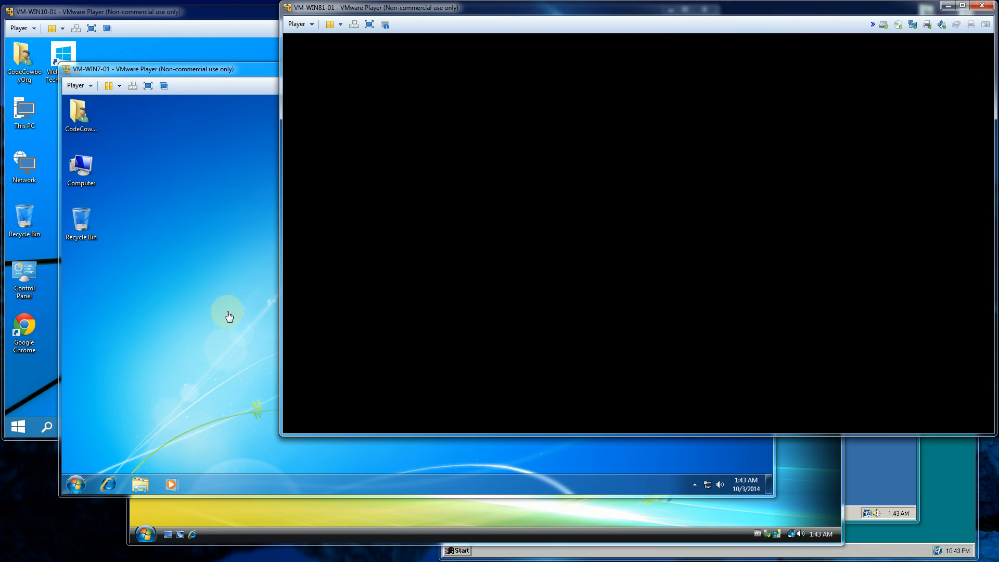
click(153, 69)
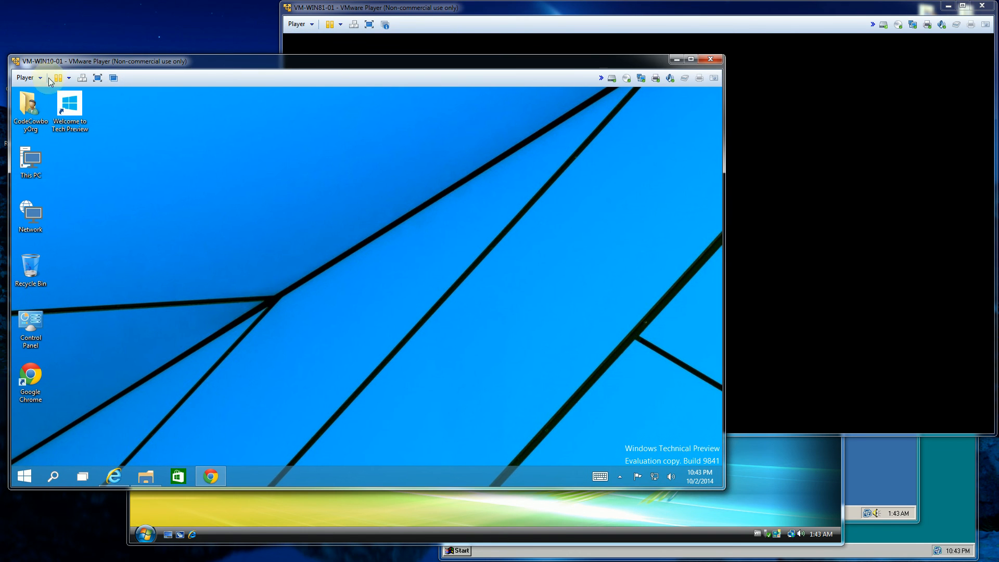
- Restart the VM-WIN10-01 guest via Power > Restart Guest and confirm the reset
click(25, 77)
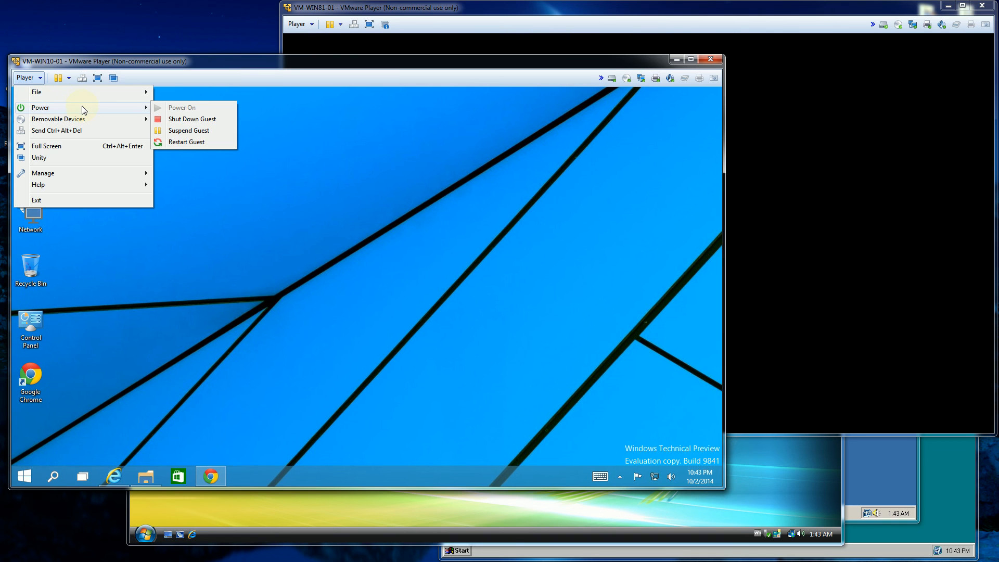
click(187, 142)
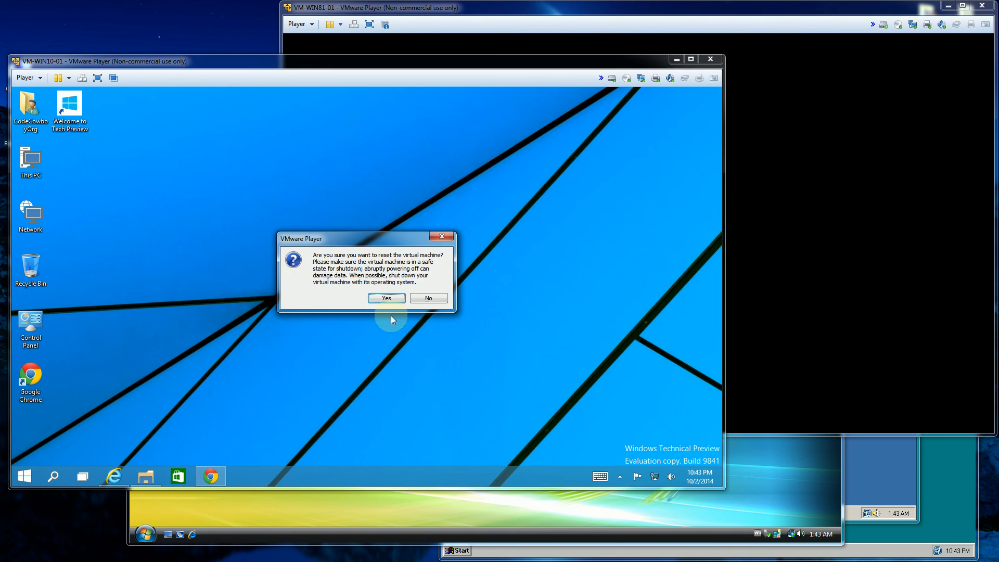
click(386, 298)
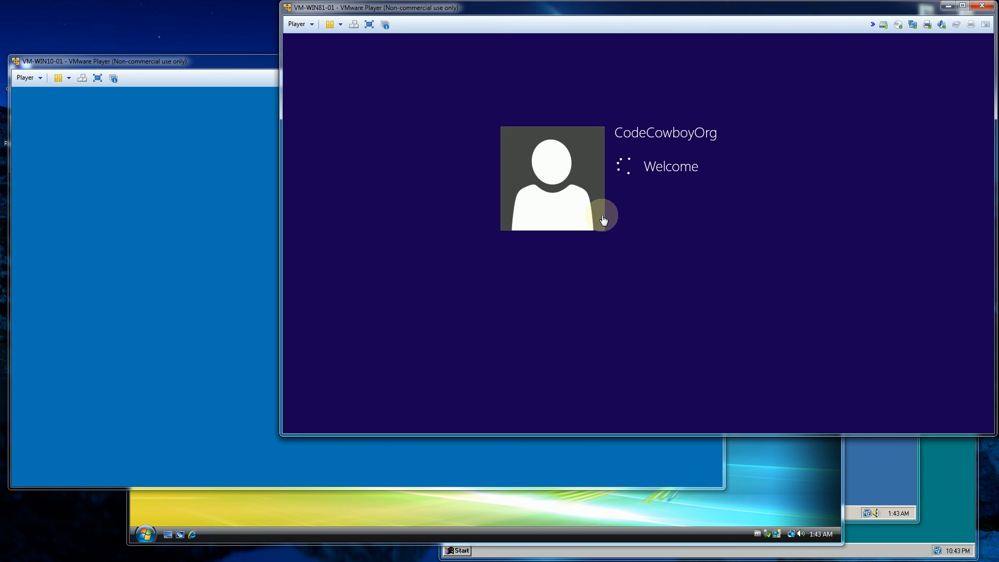
mouse_move(585, 170)
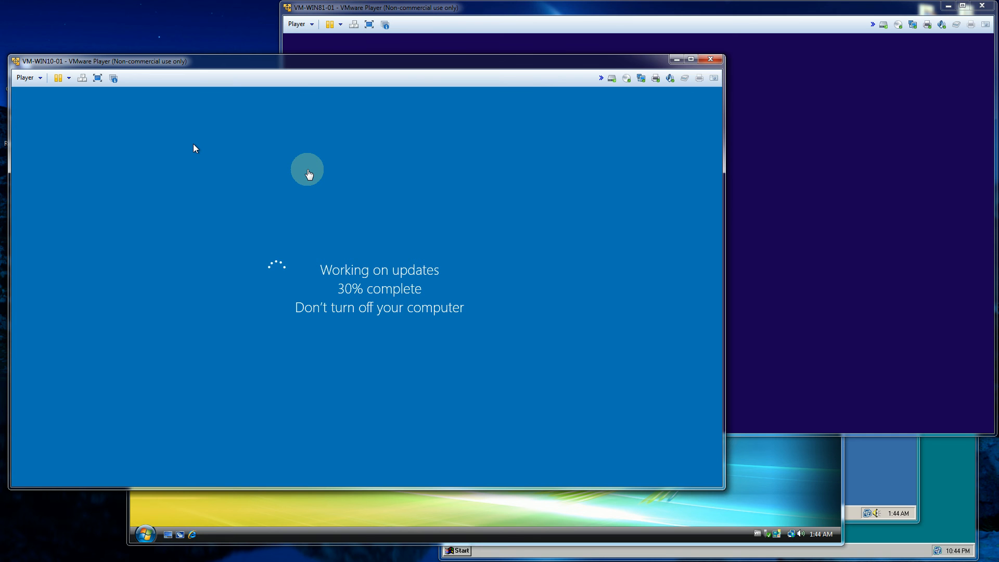
mouse_move(443, 140)
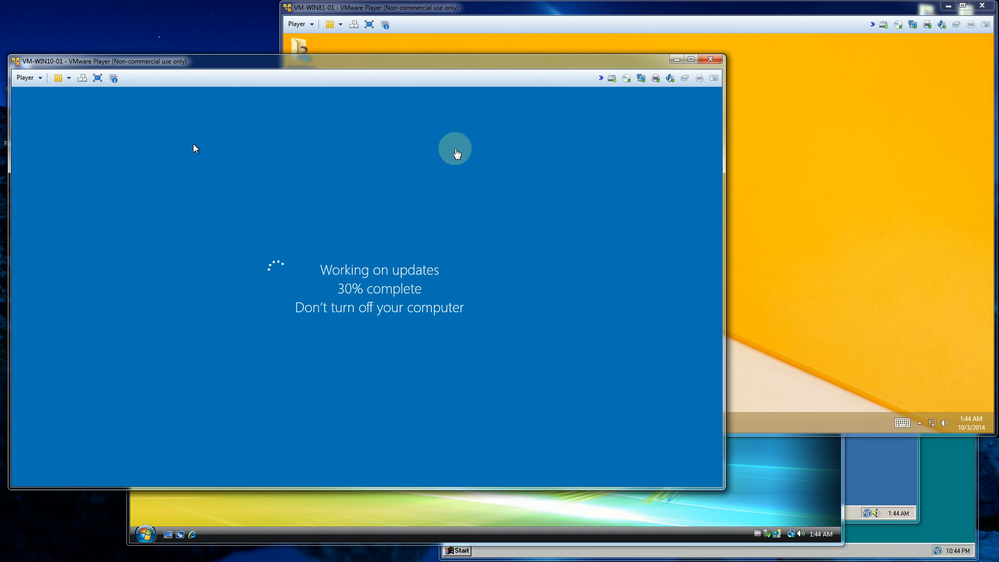
mouse_move(392, 102)
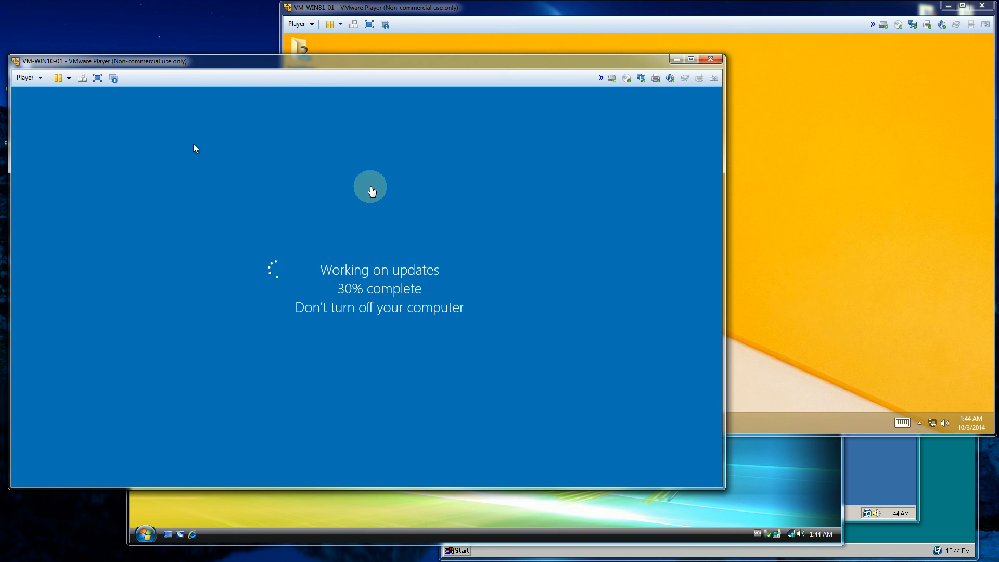
mouse_move(699, 17)
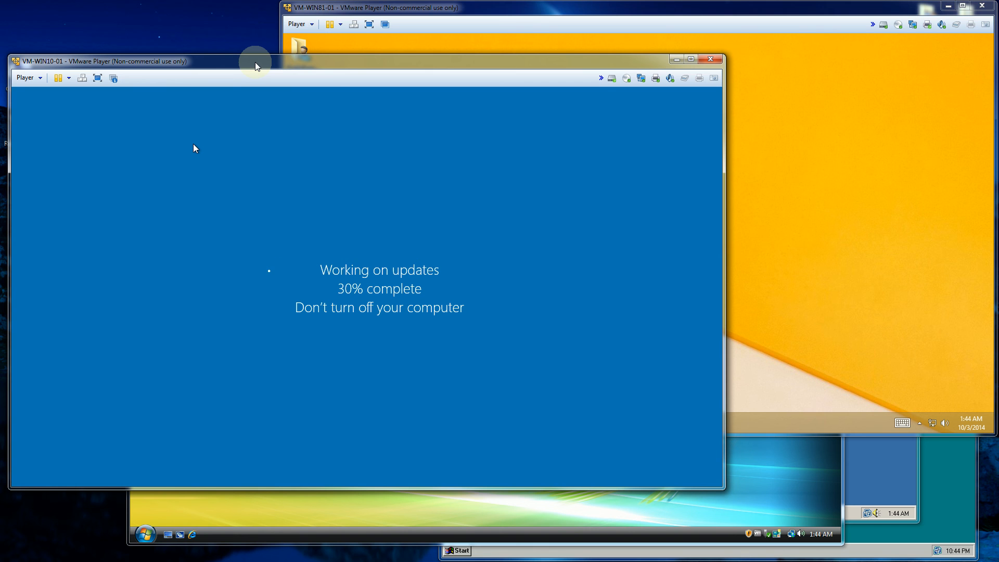
mouse_move(681, 186)
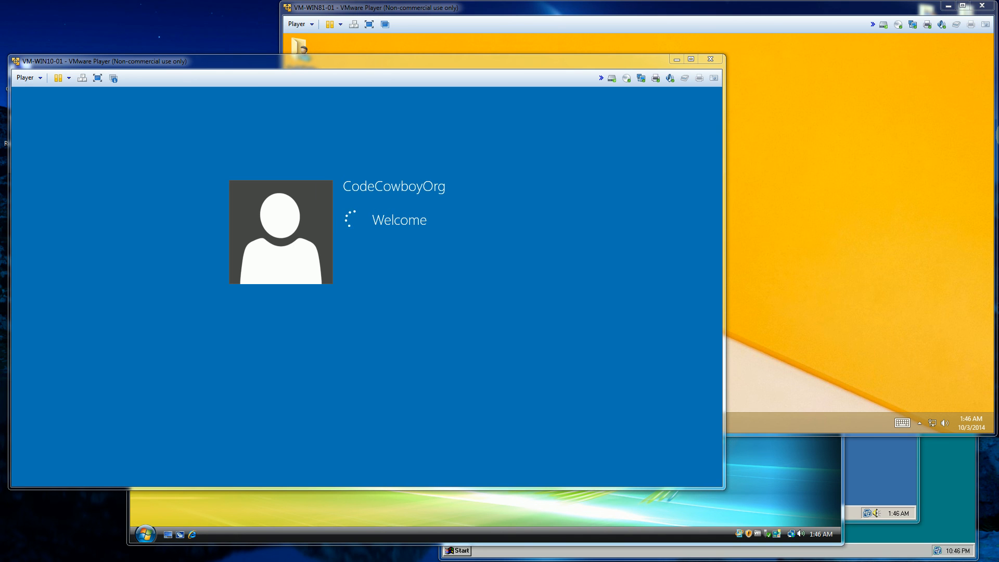
mouse_move(877, 114)
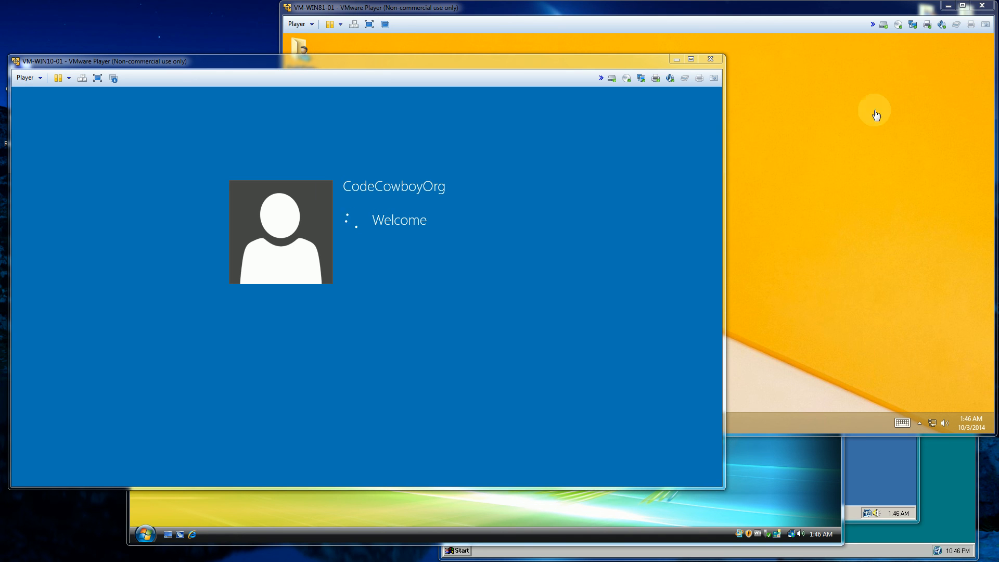